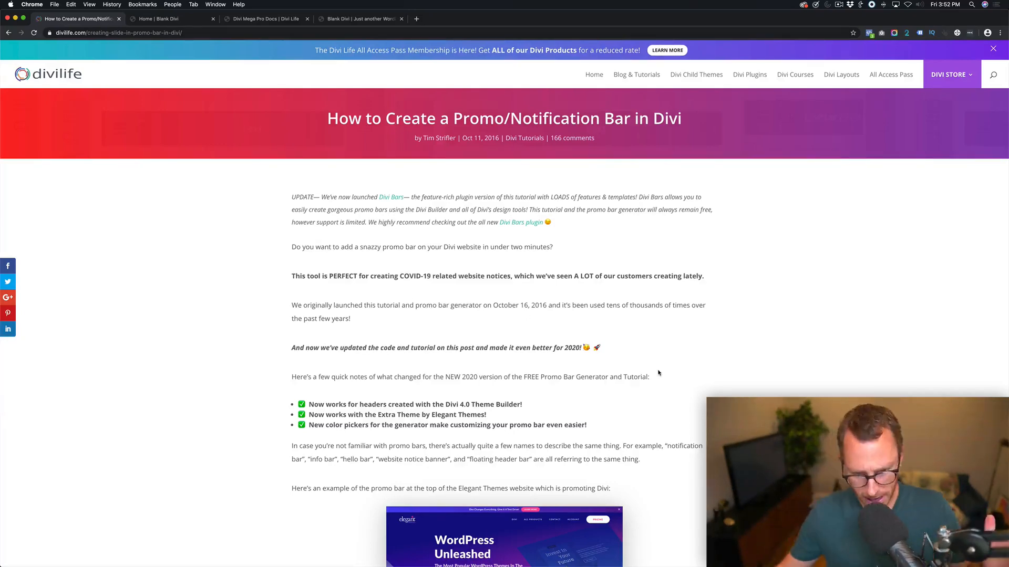
- View the example promo bars on the Divi App and Extra theme demo sites
triple_click(437, 348)
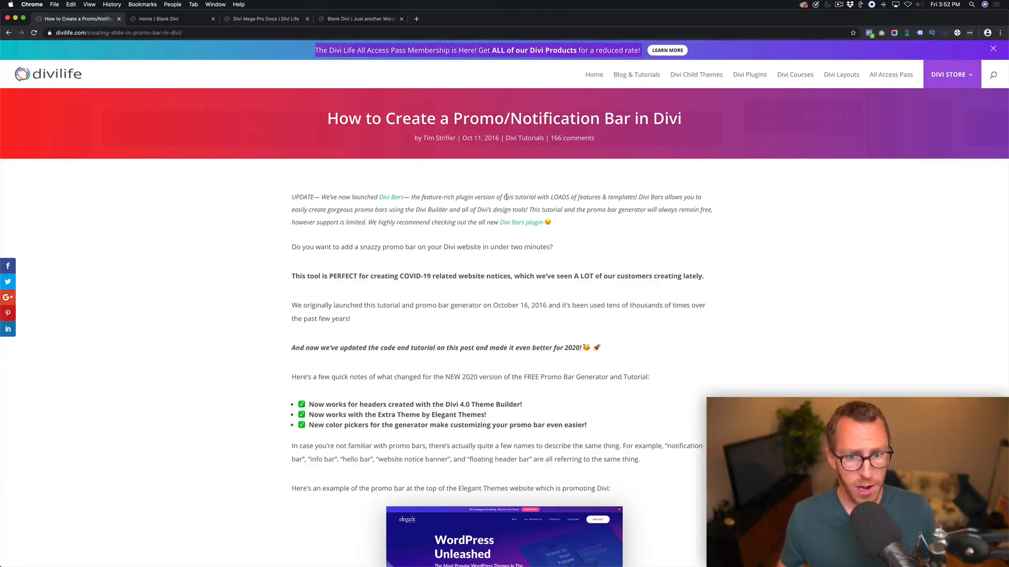
scroll(down, 3)
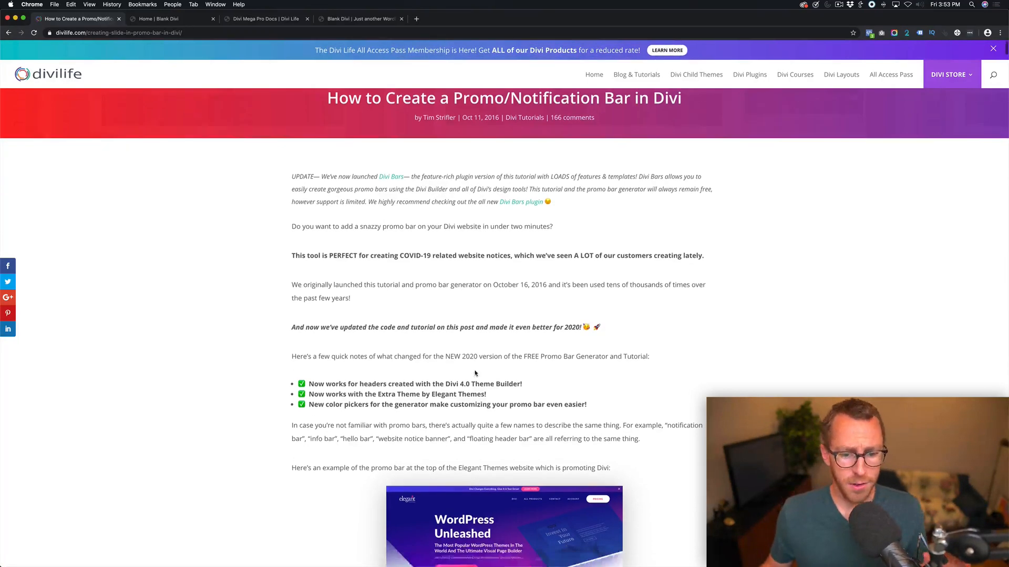
scroll(down, 3)
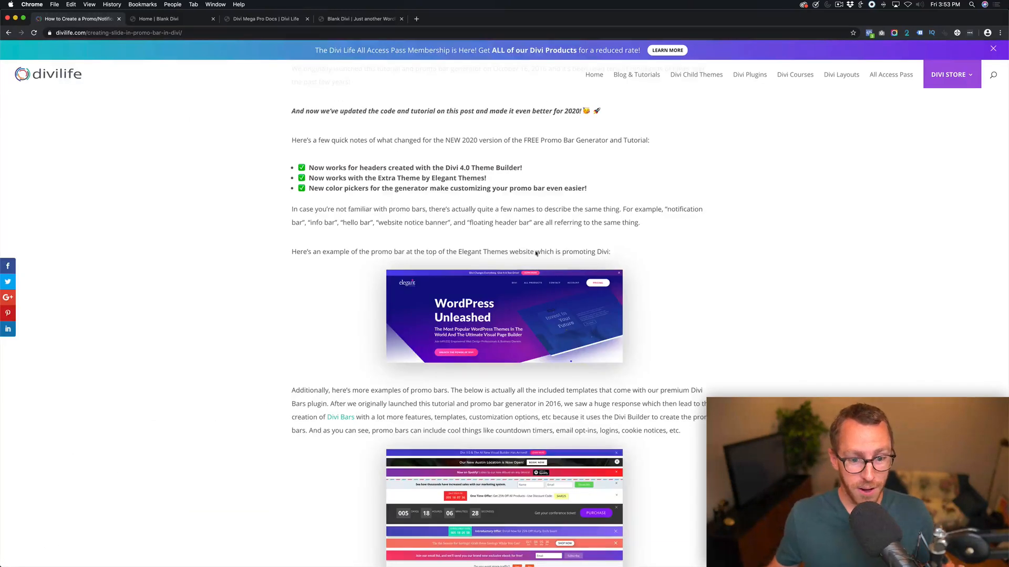
scroll(down, 3)
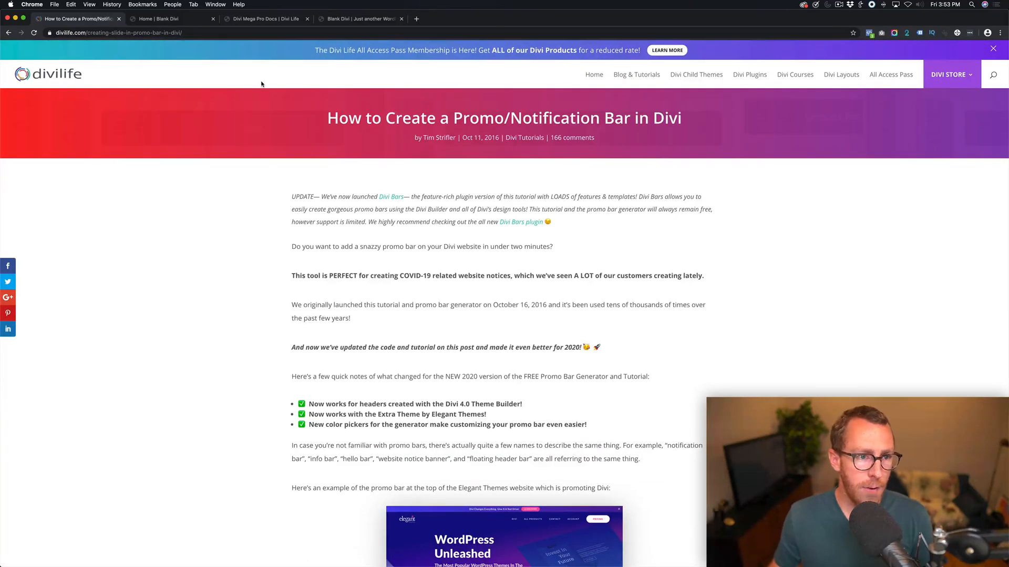
click(161, 18)
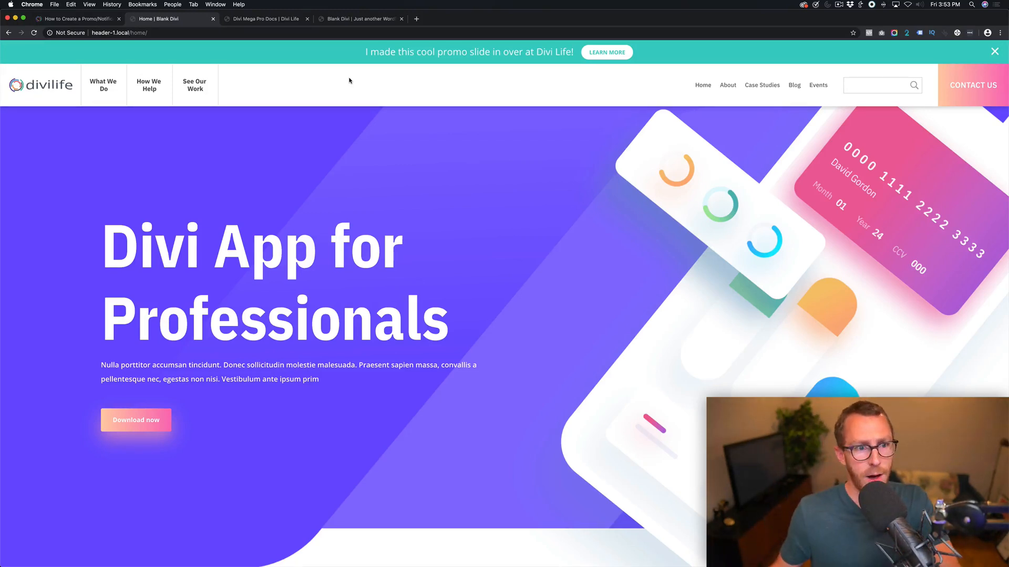
click(263, 19)
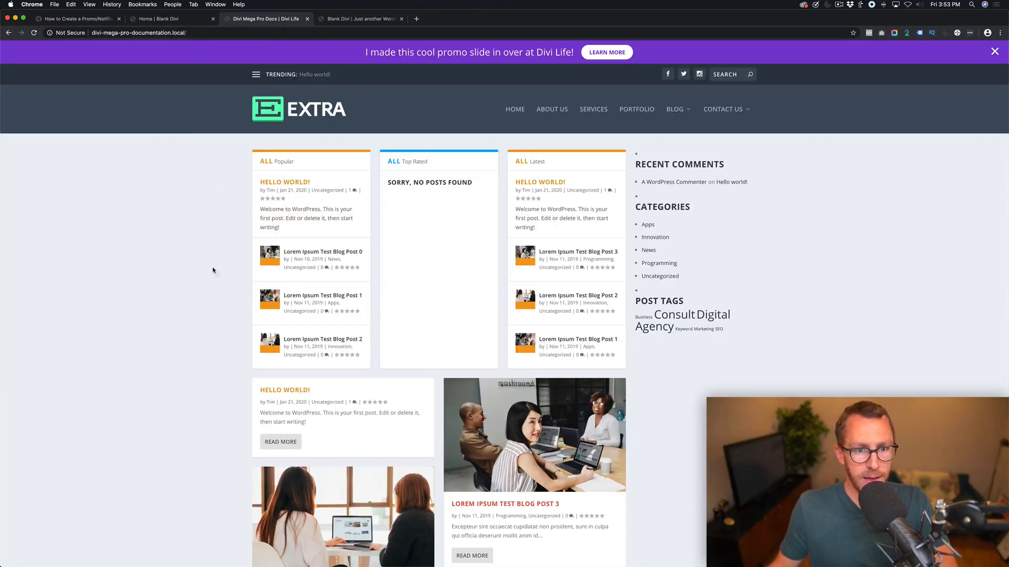
scroll(down, 3)
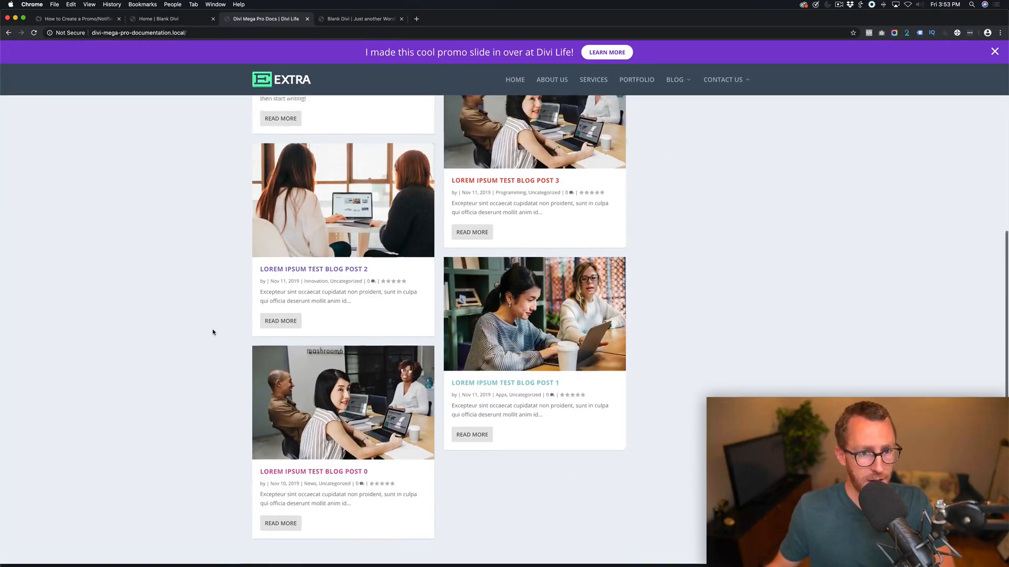
- Reload the Divi Bistro homepage and dismiss its COVID-19 promo bar
click(360, 18)
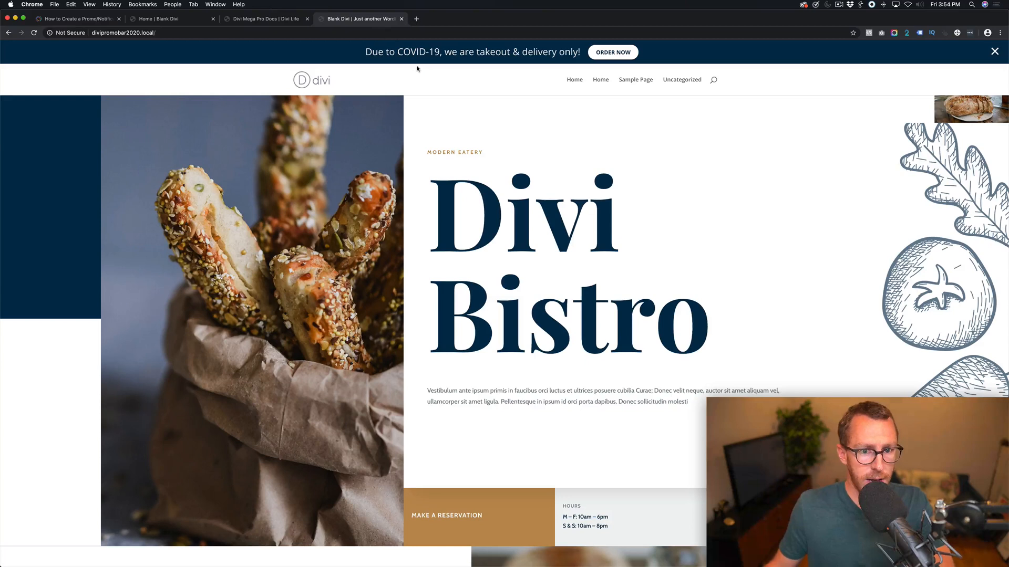
double_click(465, 53)
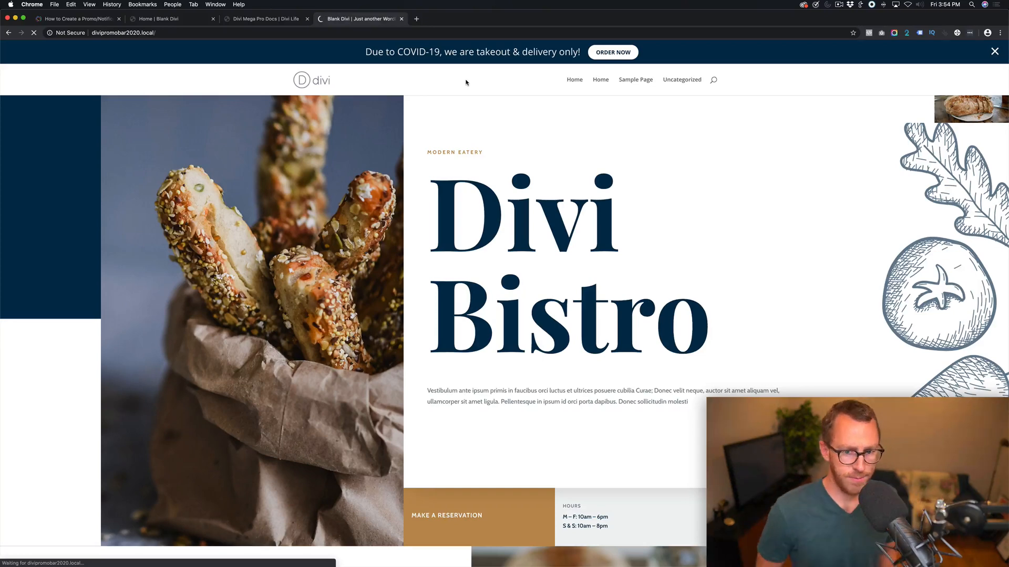
click(995, 51)
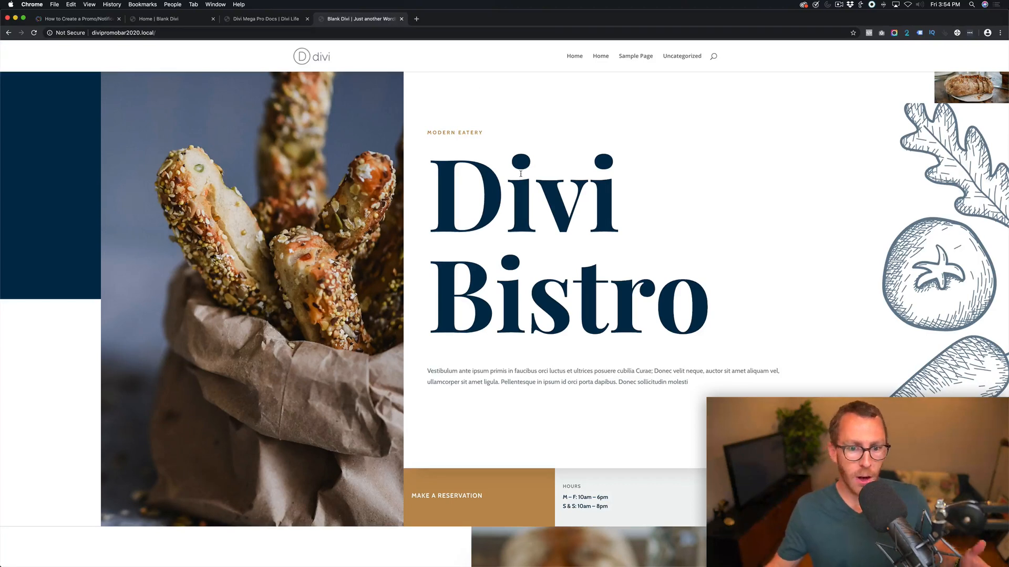
mouse_move(526, 291)
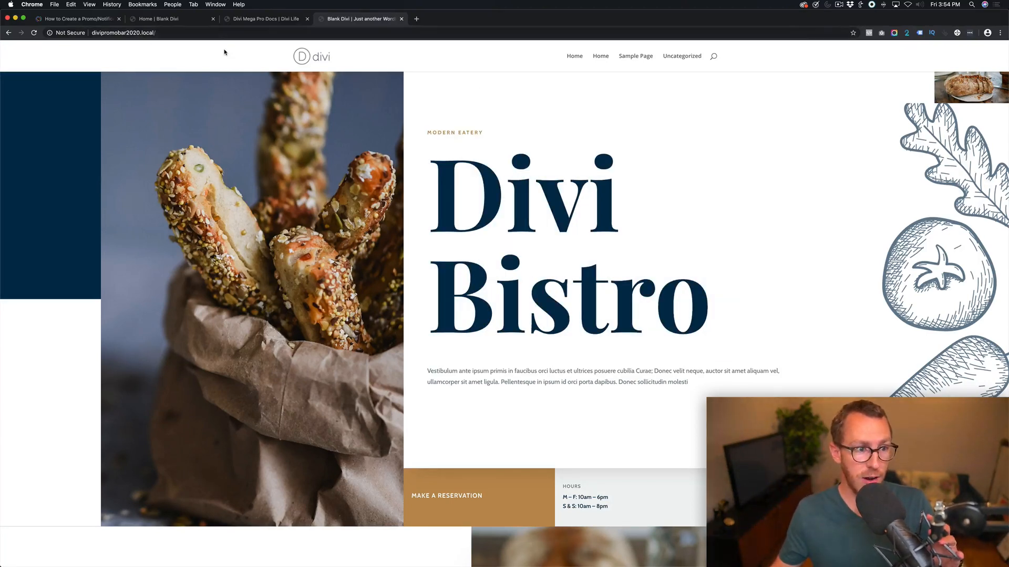
- Return to the Divi Life tutorial and scroll to the Promo Bar Generator form with its defaults
click(76, 19)
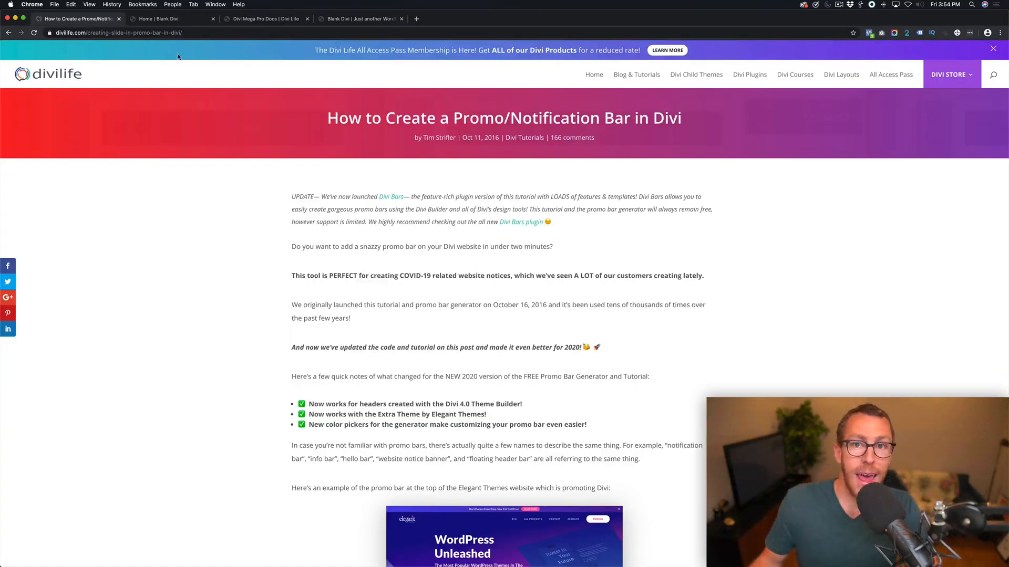
scroll(down, 3)
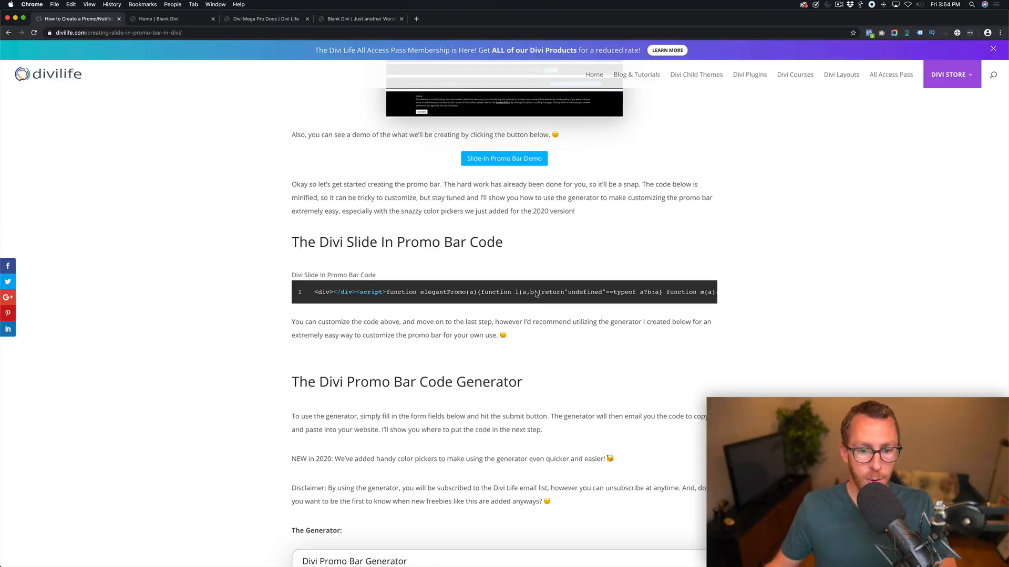
triple_click(503, 292)
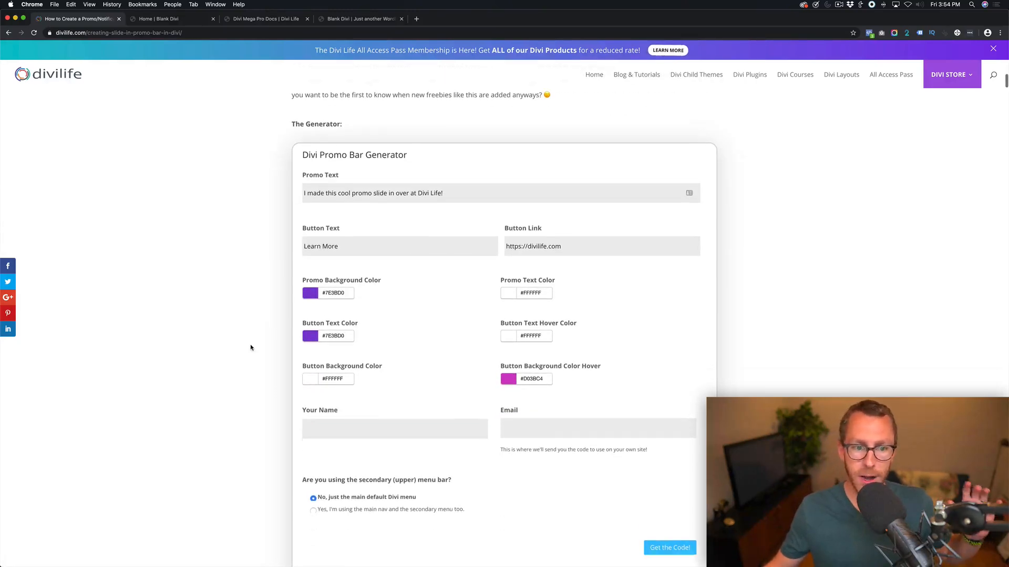
scroll(down, 3)
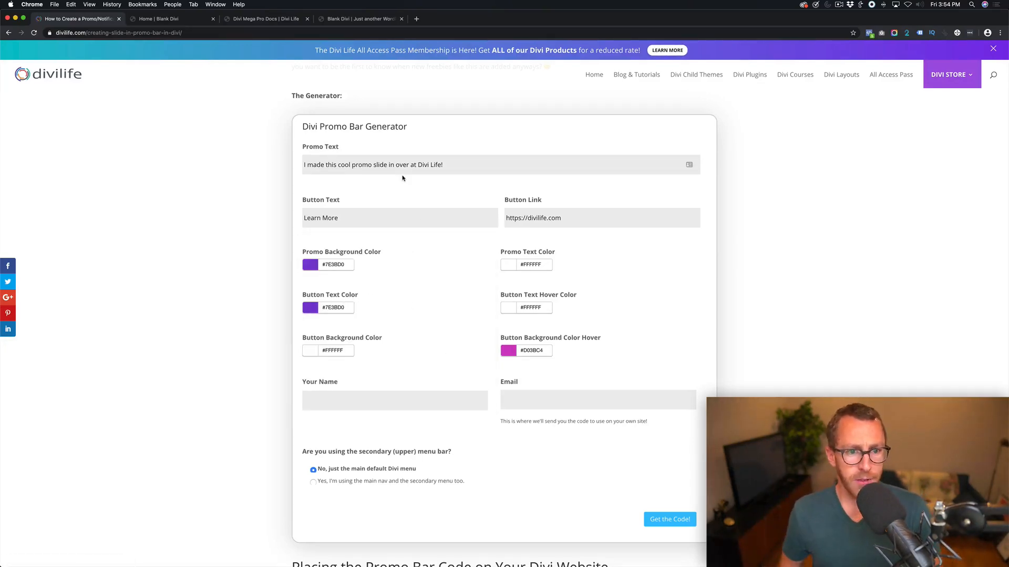
- Replace the default Promo Text with 'Due to COVID-19, we are takeout & delivery only!'
triple_click(372, 164)
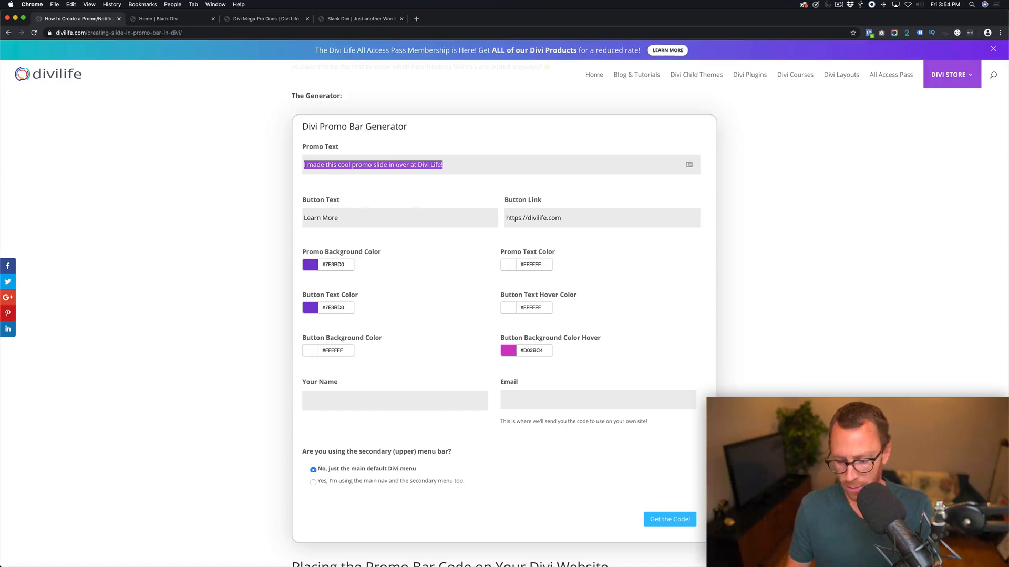
key(delete)
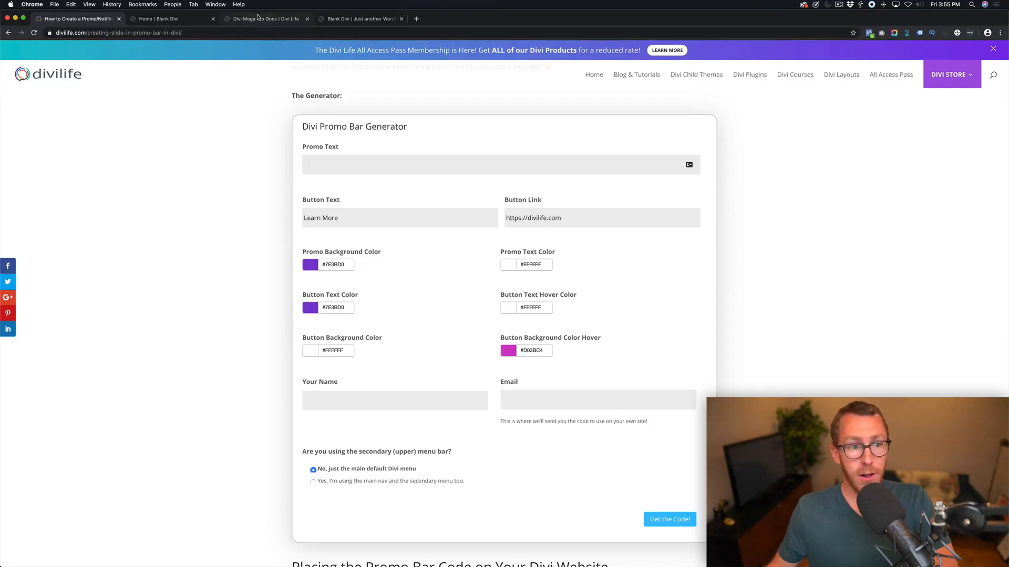
click(264, 18)
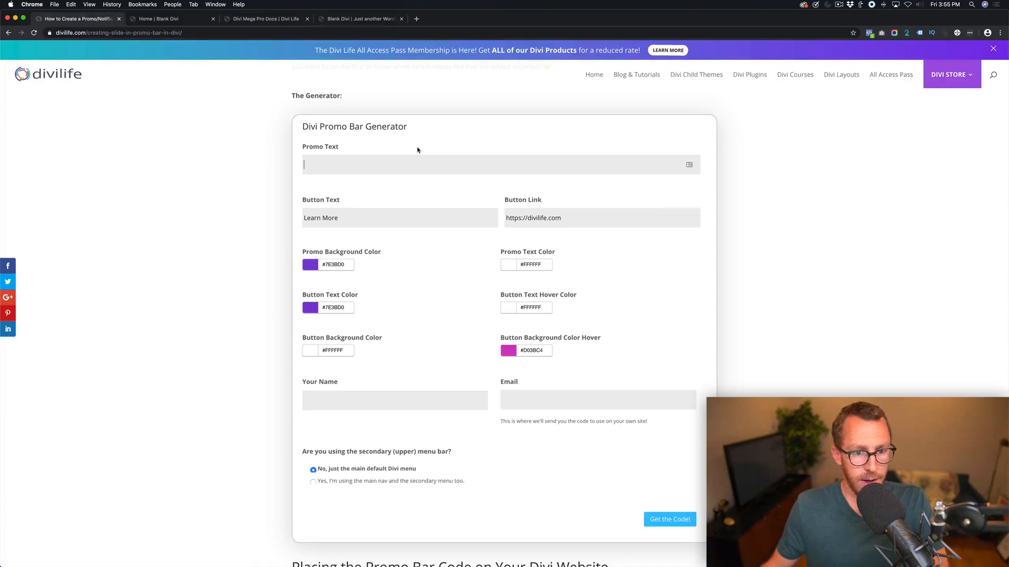
text(Du)
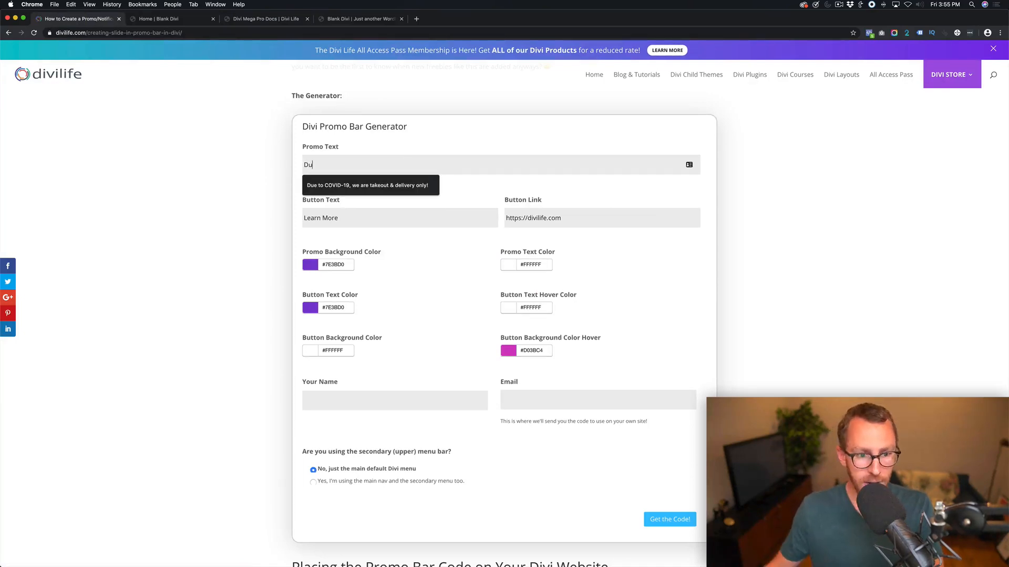
click(370, 185)
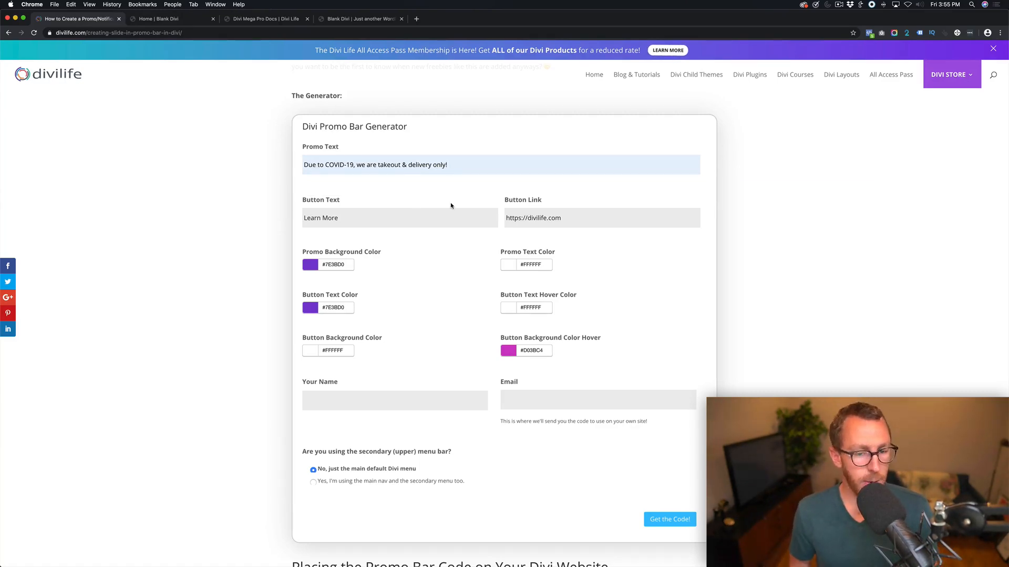
click(360, 18)
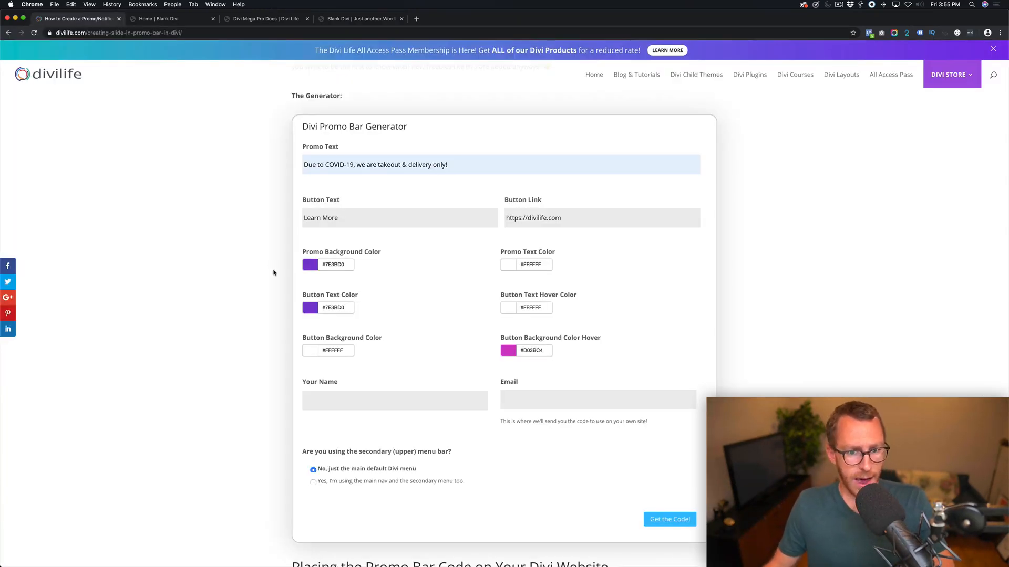
- Replace the default Button Text with 'Order Now'
double_click(321, 217)
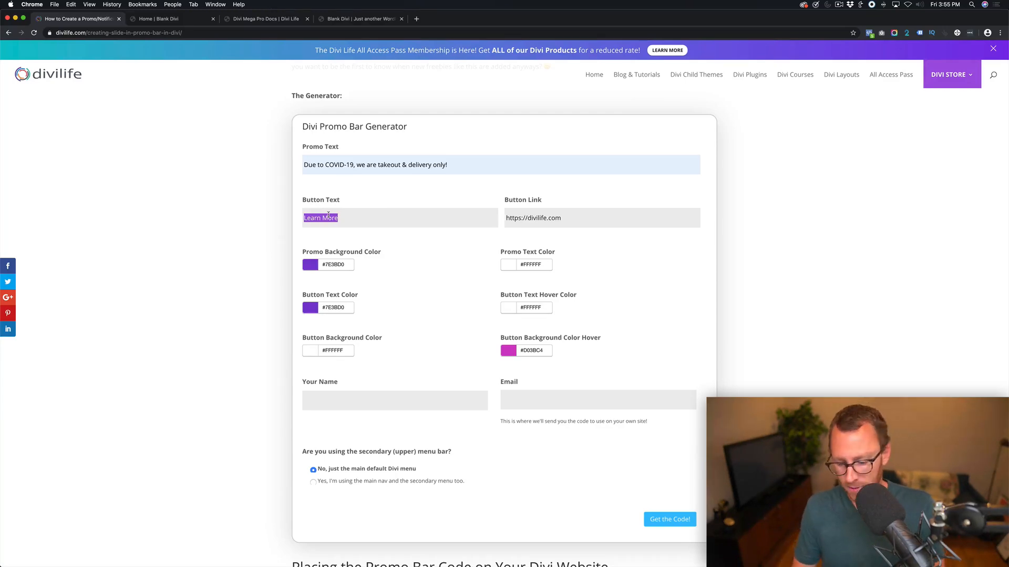
text(Order Now)
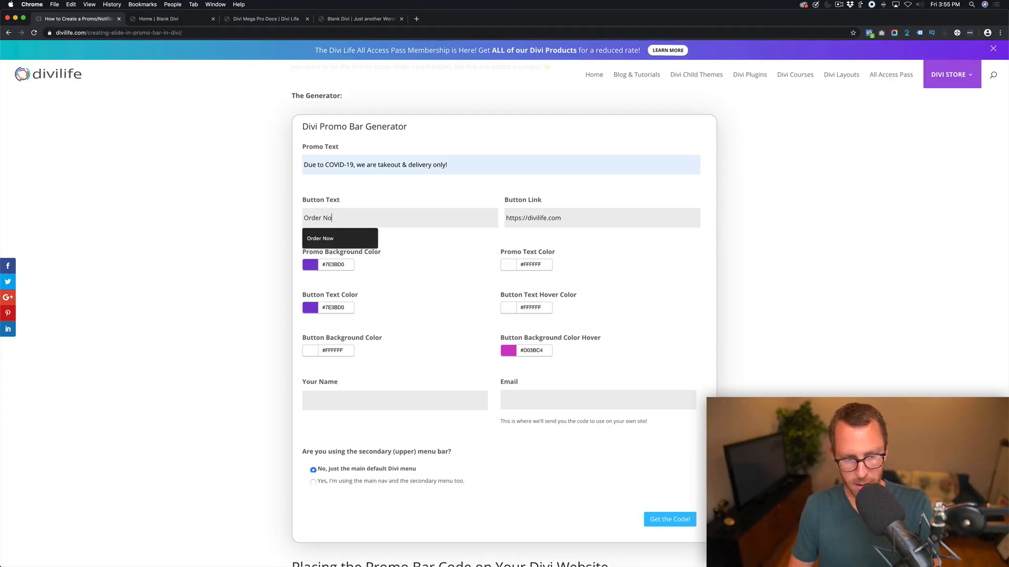
click(265, 19)
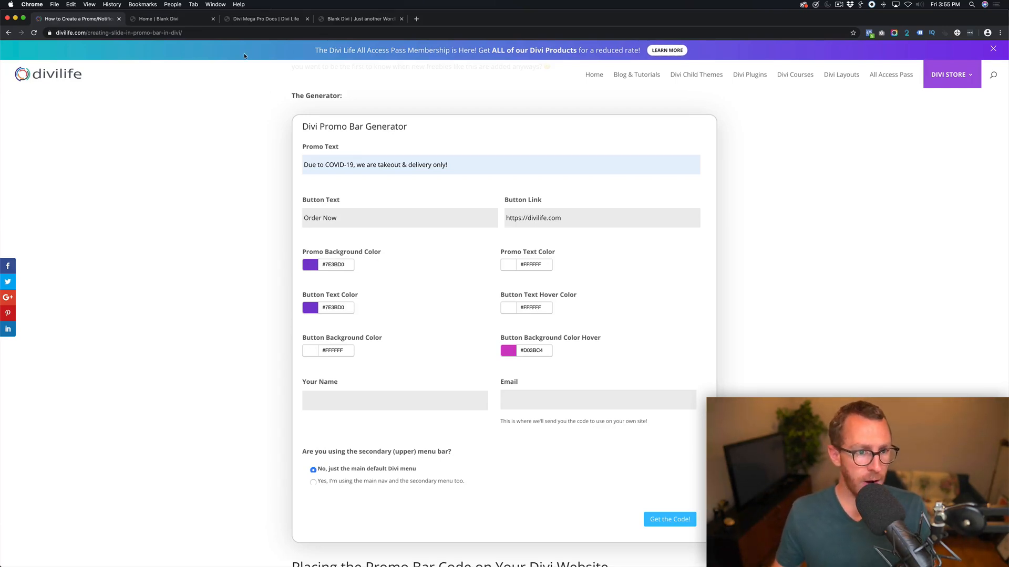
- Set the Promo Background Color to dark blue #193D75 and copy its hex value
click(264, 18)
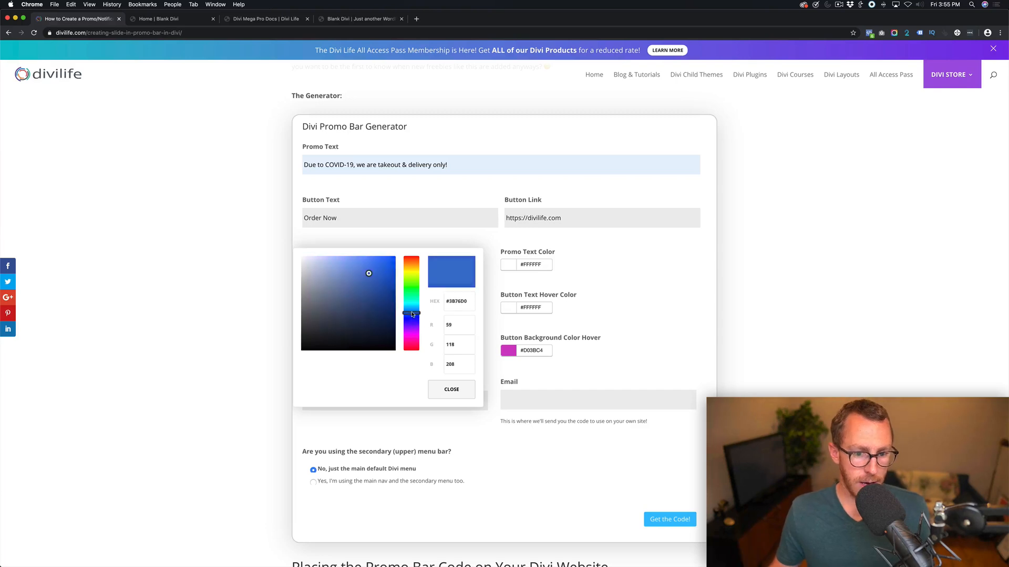
click(327, 305)
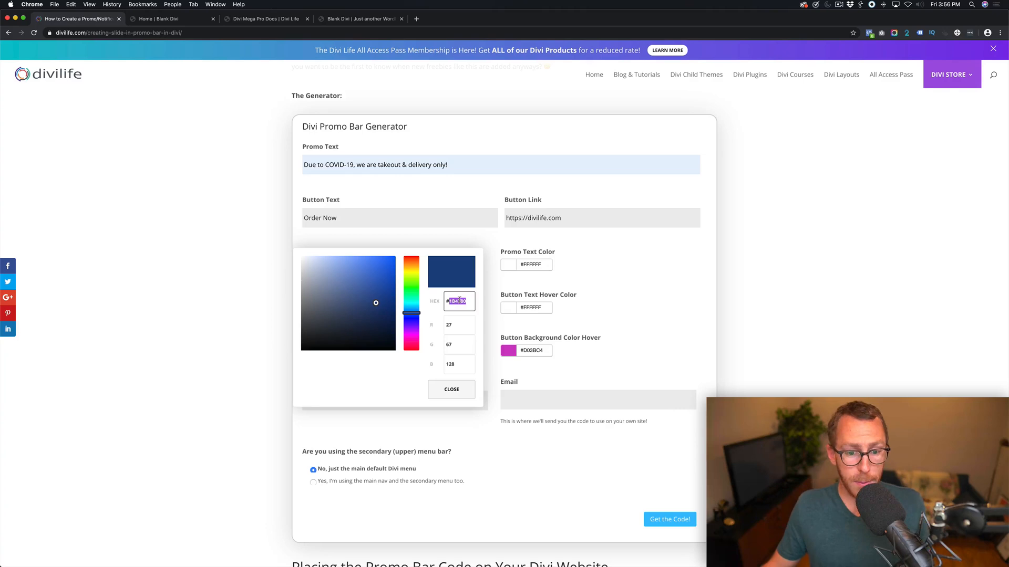
click(361, 18)
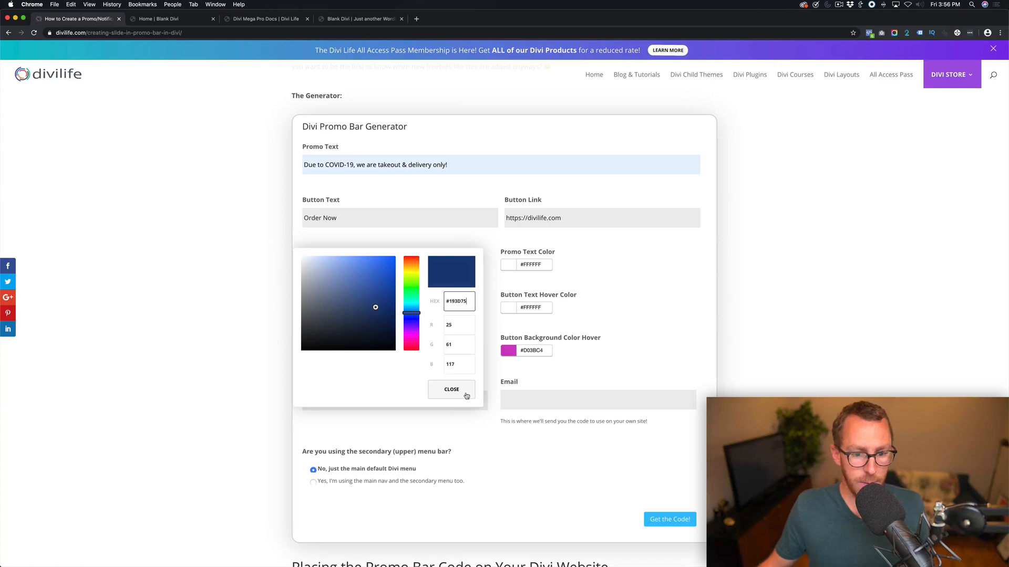
click(360, 18)
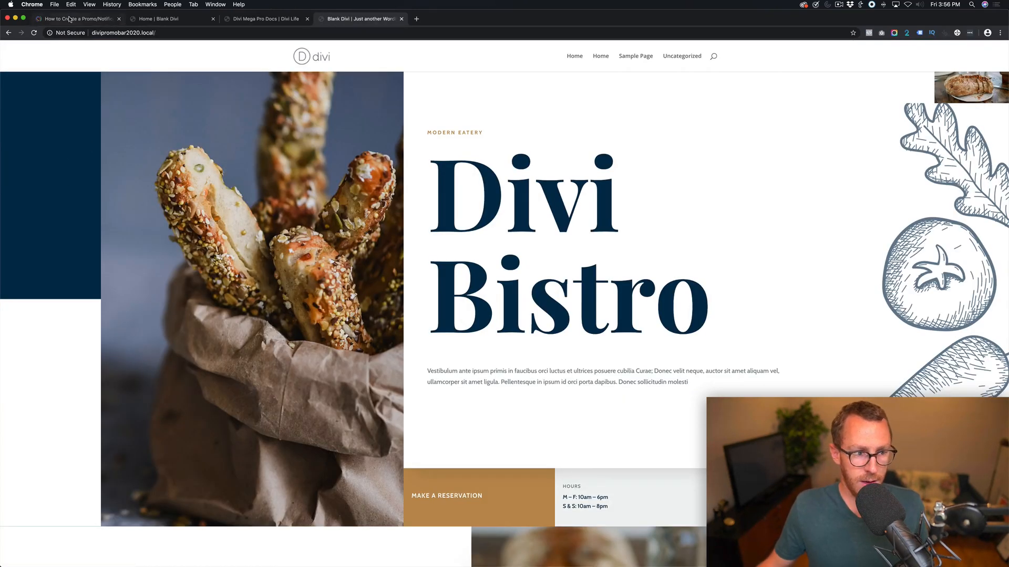
click(74, 18)
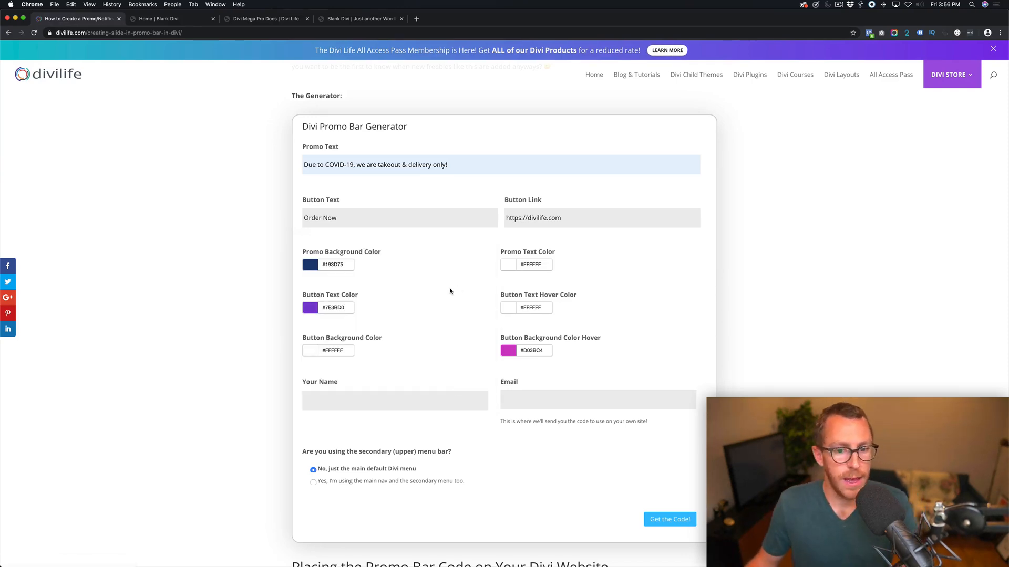
click(312, 265)
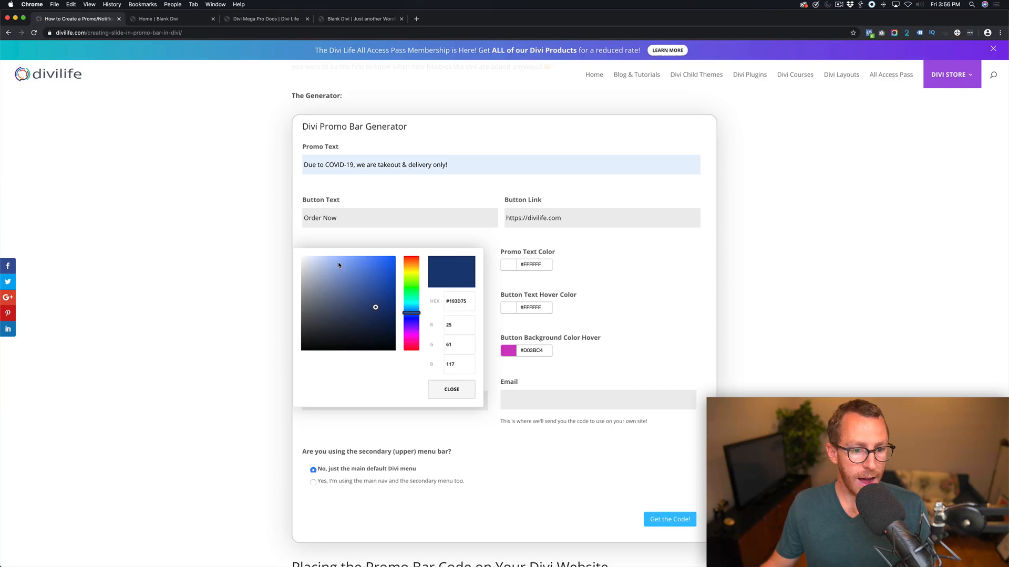
triple_click(457, 302)
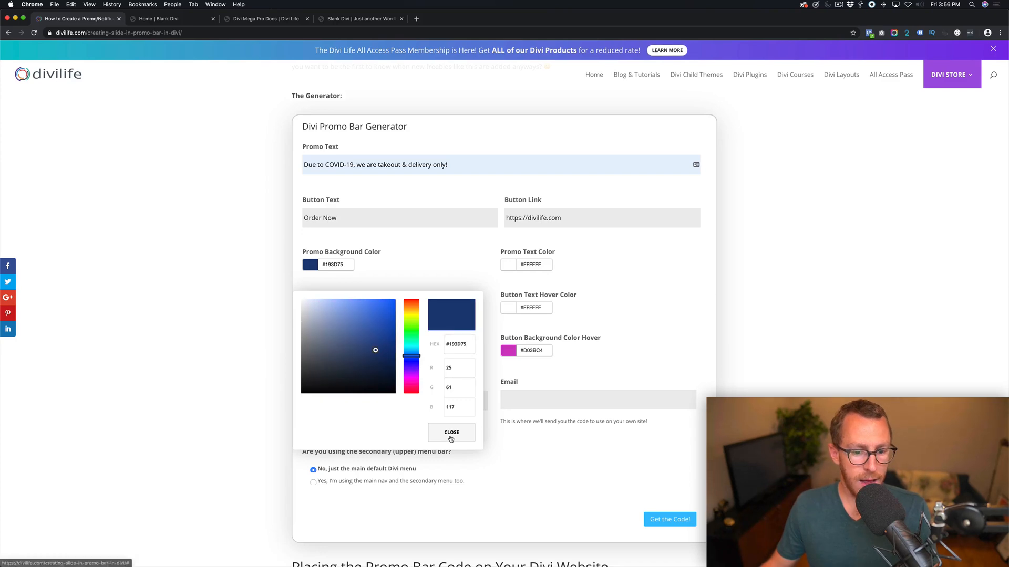
click(264, 19)
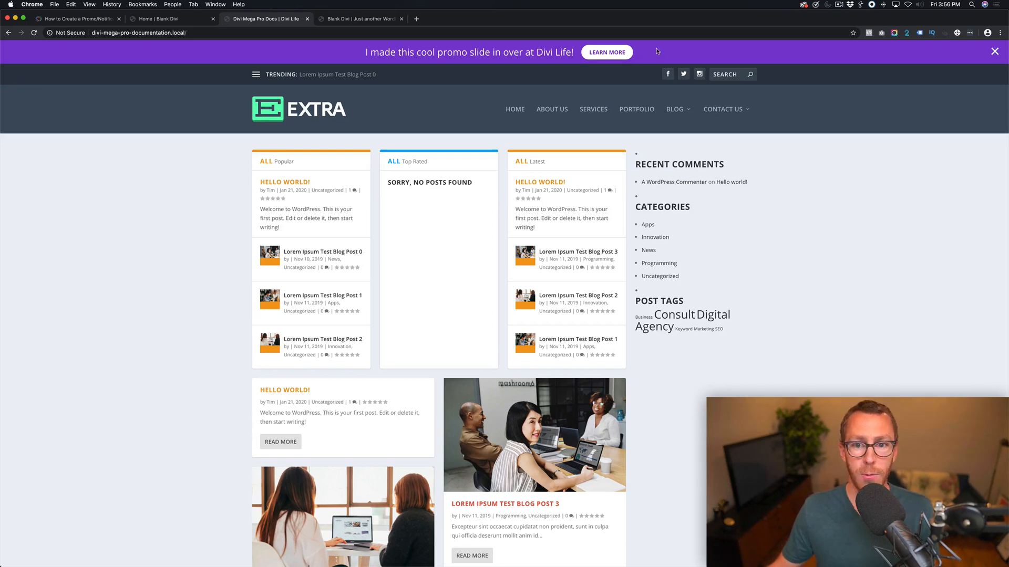
mouse_move(605, 82)
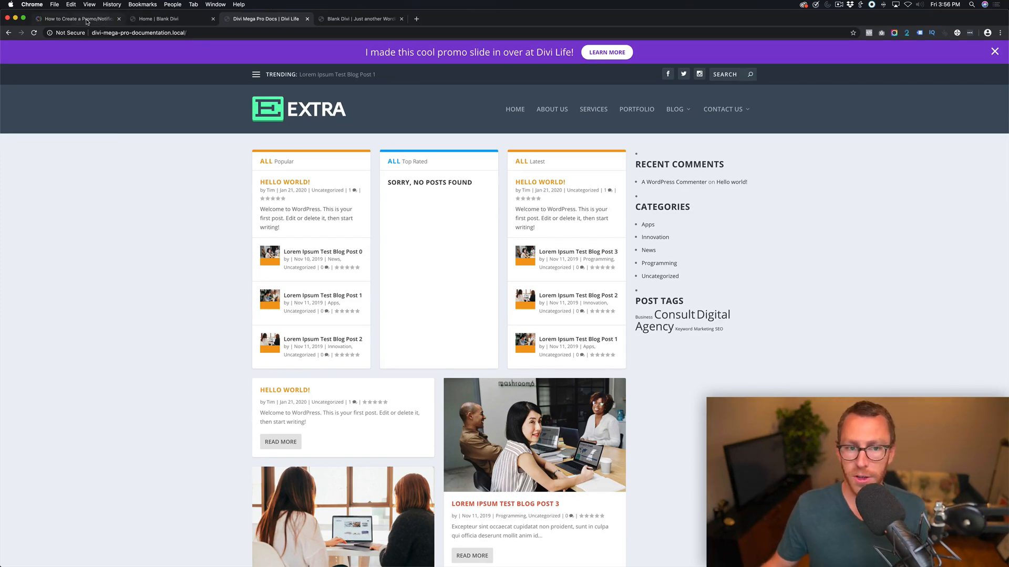
- Set Button Text Color to #193D75 and Button Background Color to white #FFFFFF
click(77, 19)
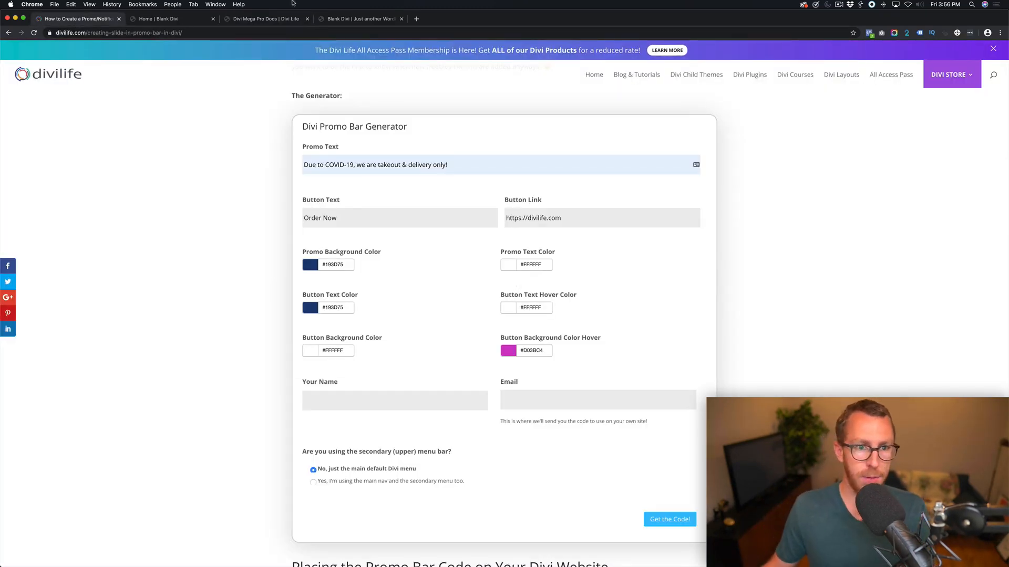
click(266, 18)
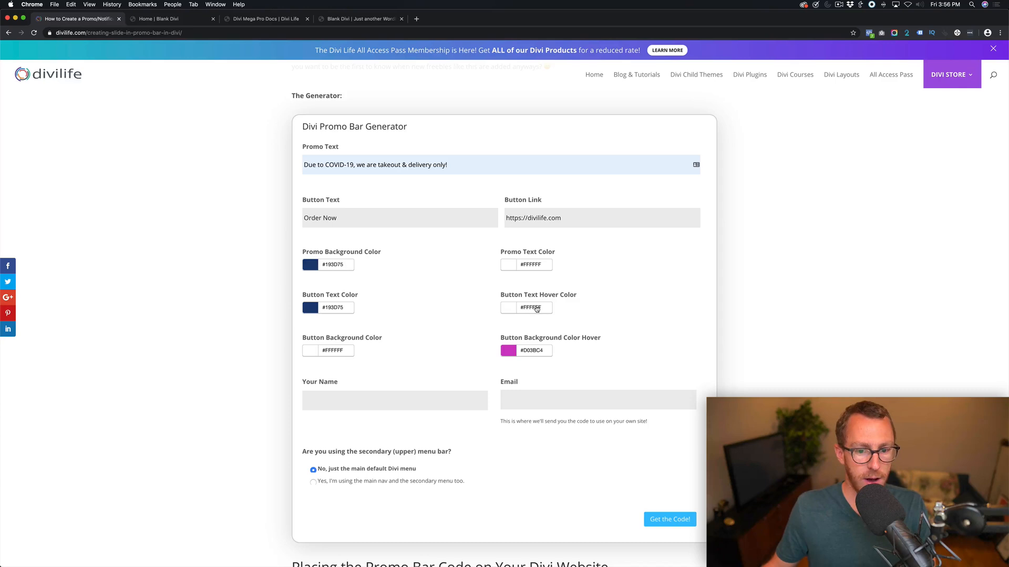
click(360, 18)
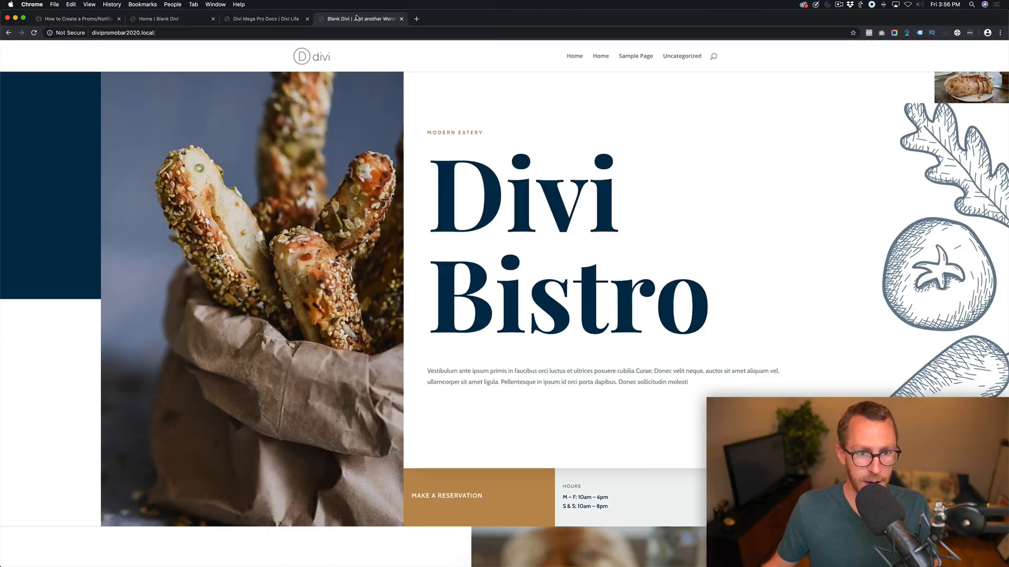
click(264, 19)
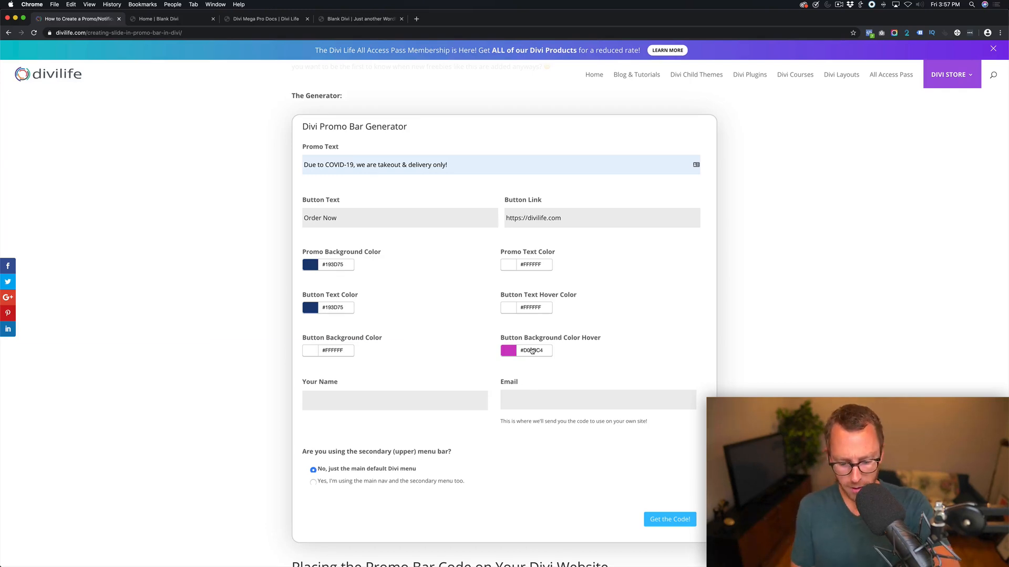
- Check the tan brown accent colour used on the Divi Bistro site
click(264, 18)
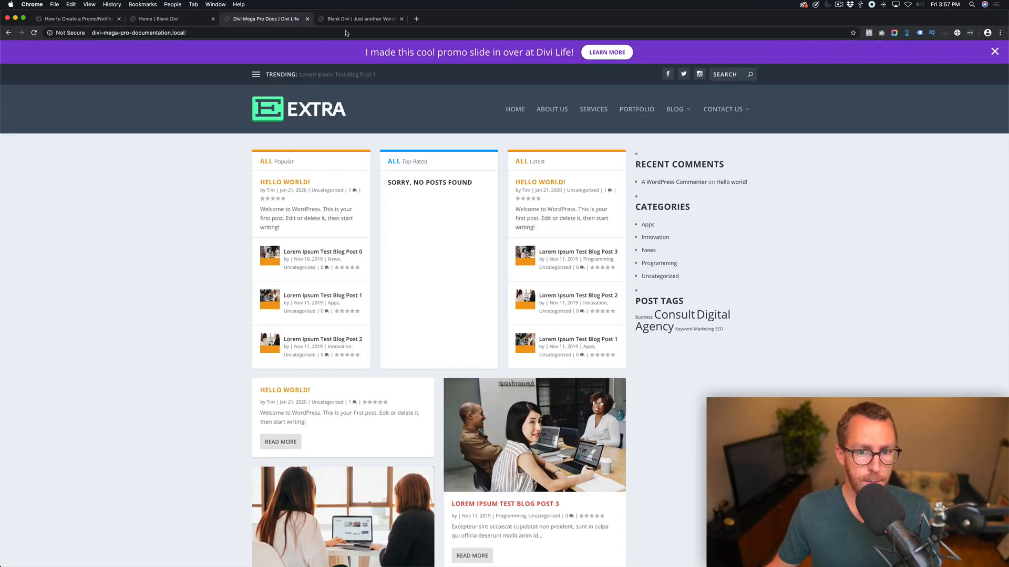
click(361, 19)
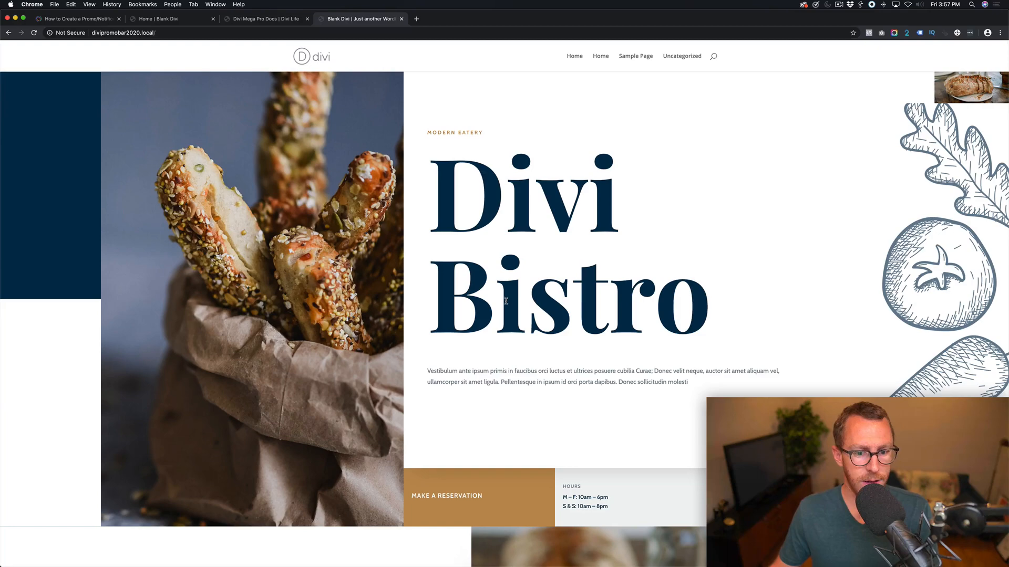
scroll(down, 3)
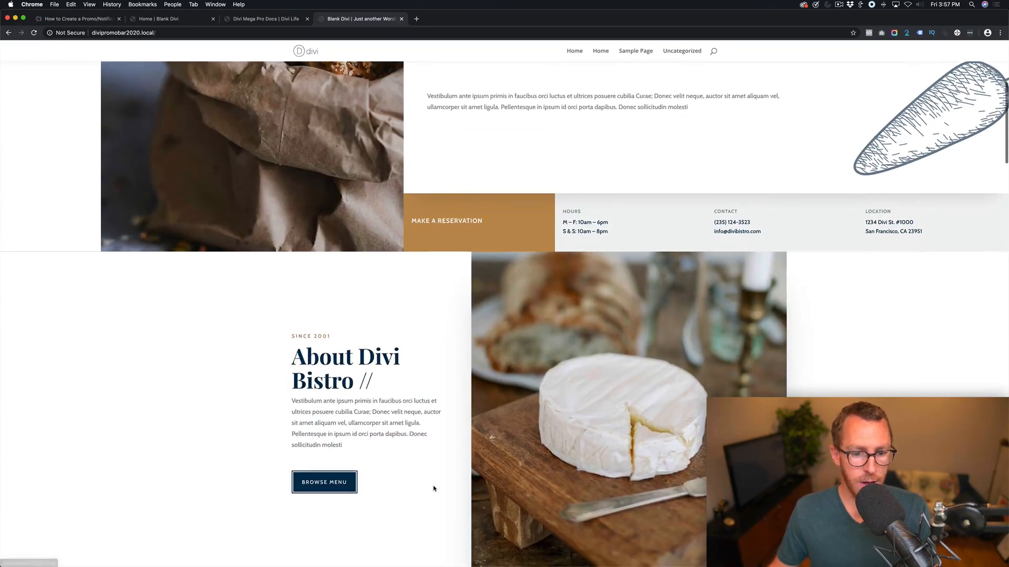
scroll(down, 3)
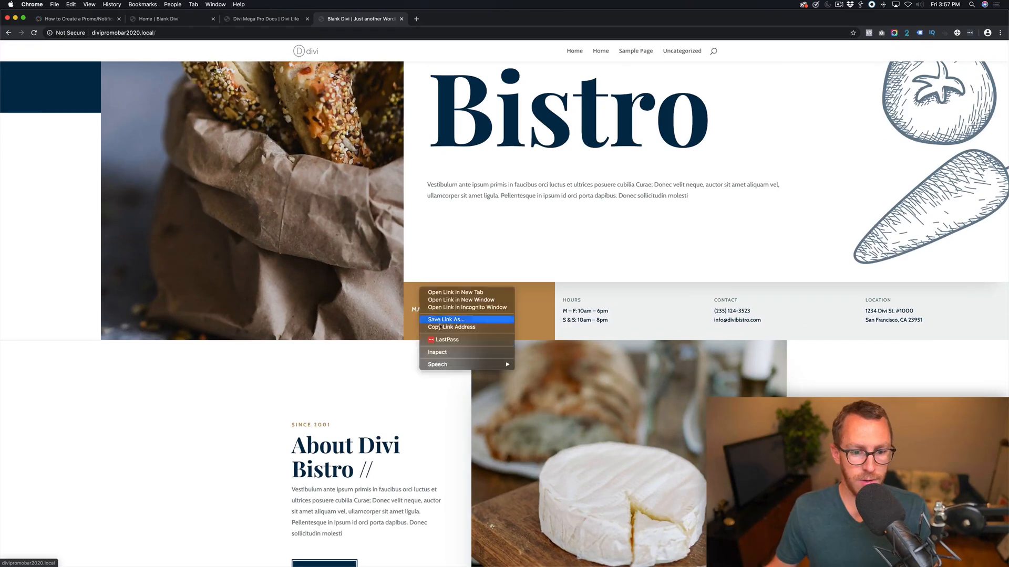
click(437, 352)
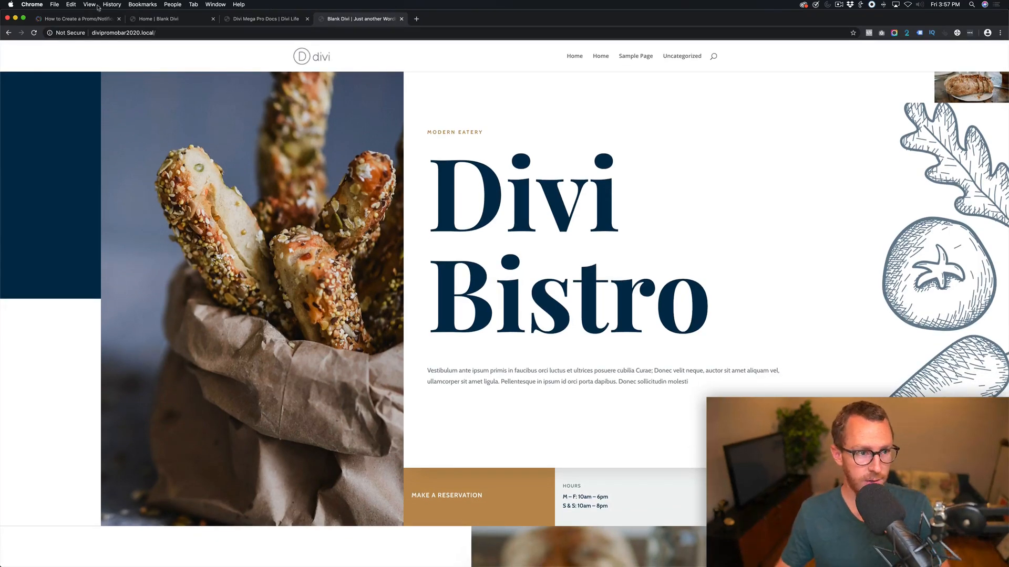
- Set Button Background Color Hover to tan brown #BD8F52 in the generator
click(74, 18)
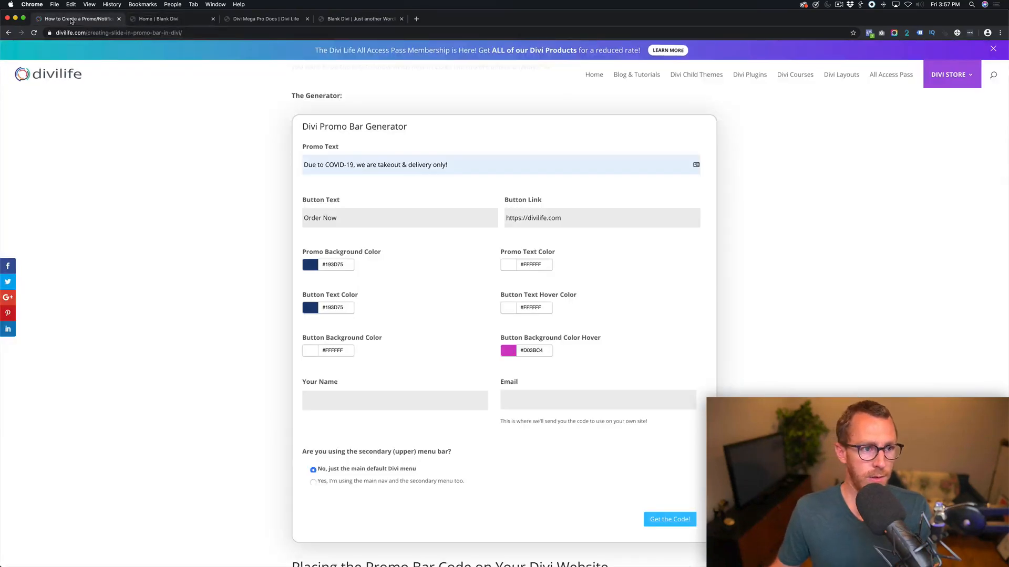
click(507, 350)
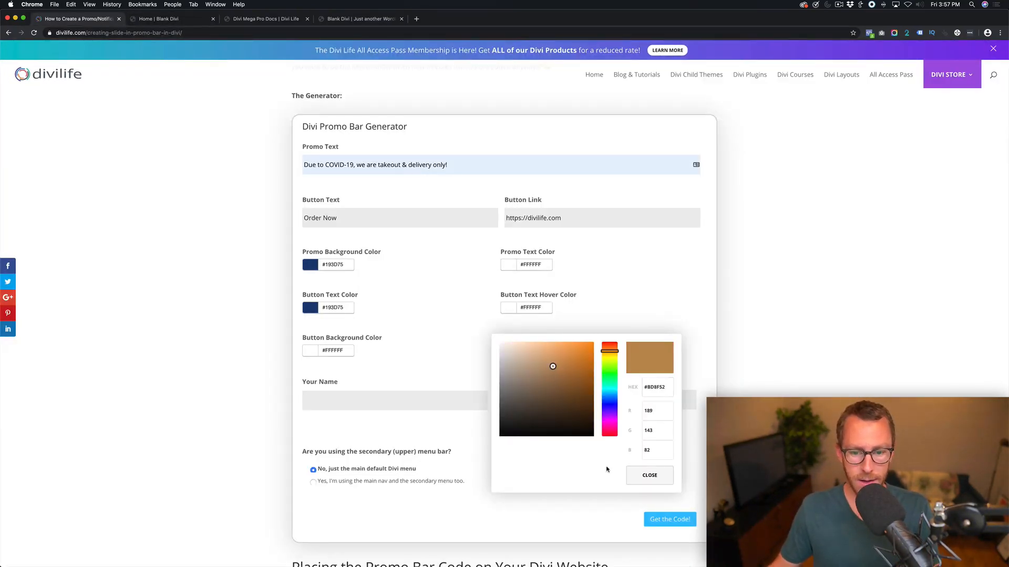
click(649, 474)
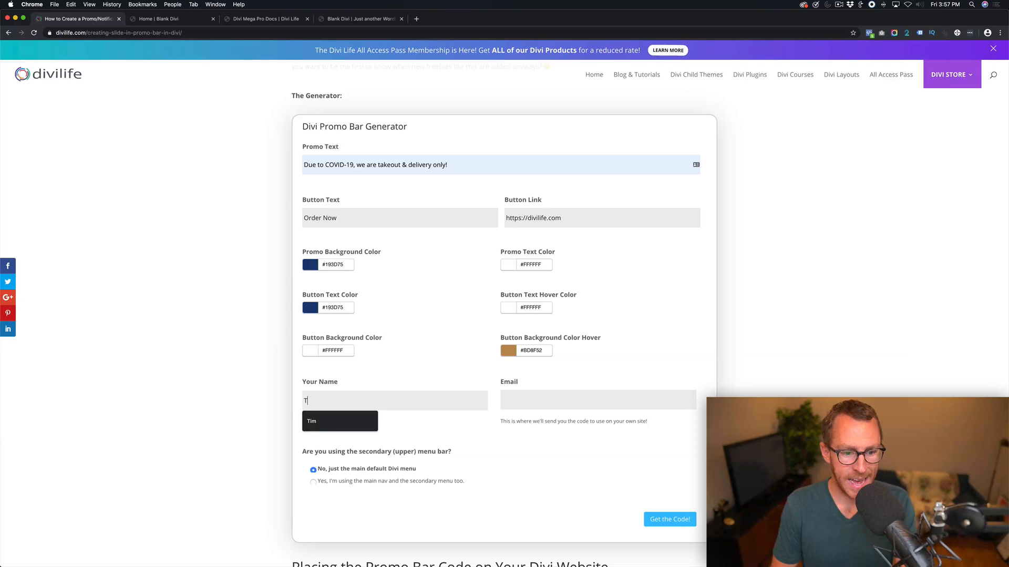
text(fakeemail@gmail.com)
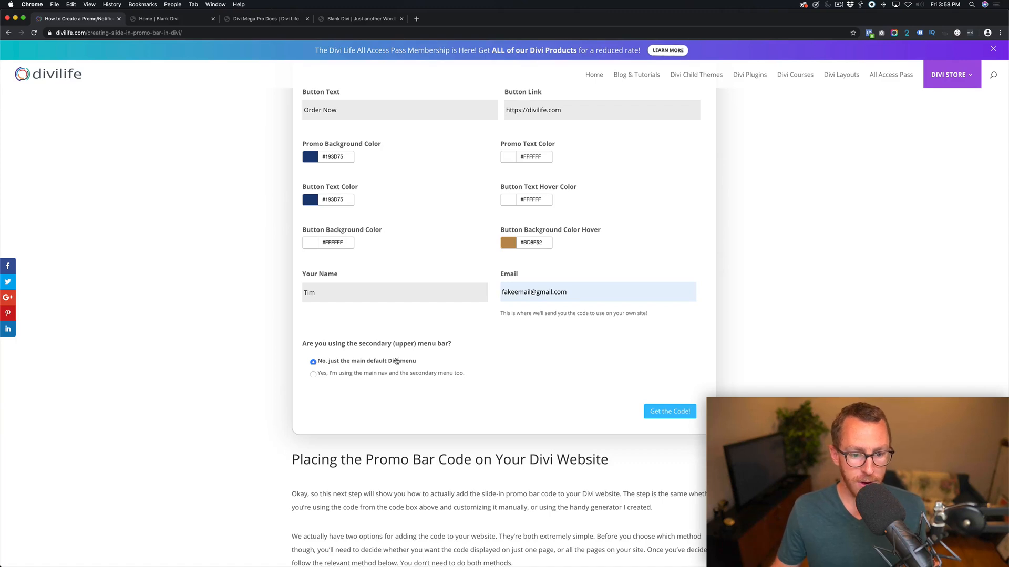
mouse_move(508, 364)
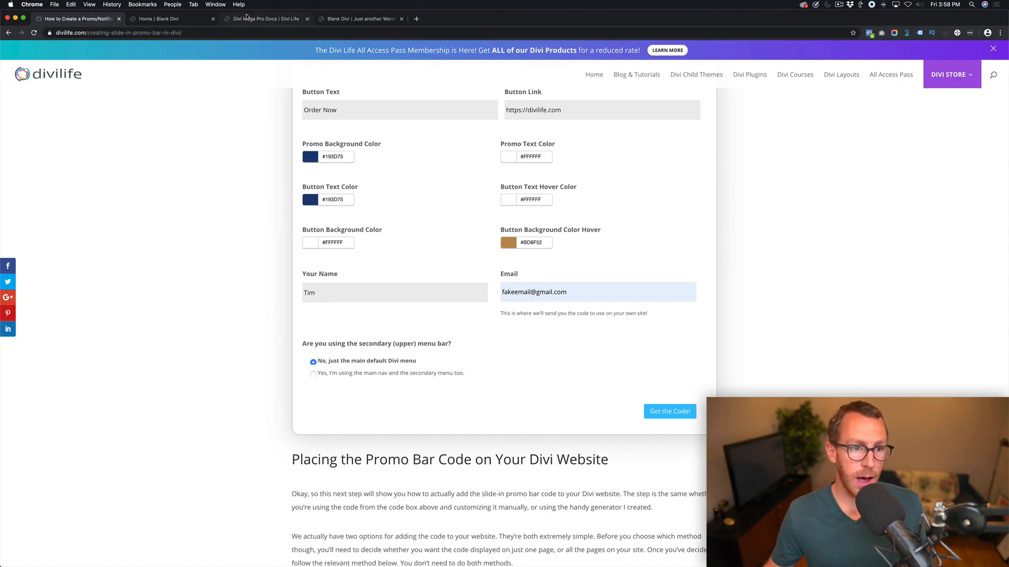
- Review the example bars, then keep 'No, just the main default Divi menu' selected
click(170, 19)
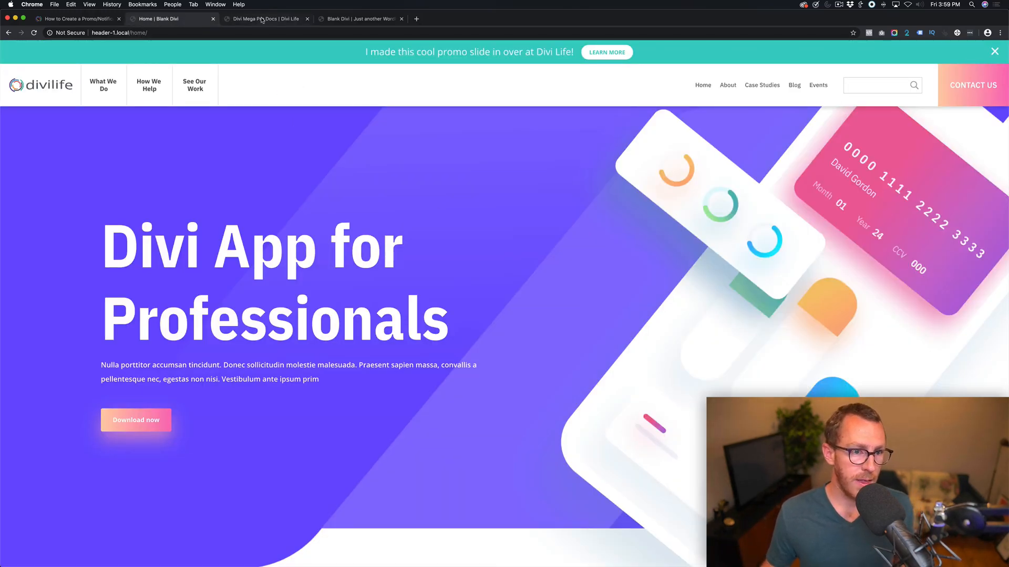
click(263, 19)
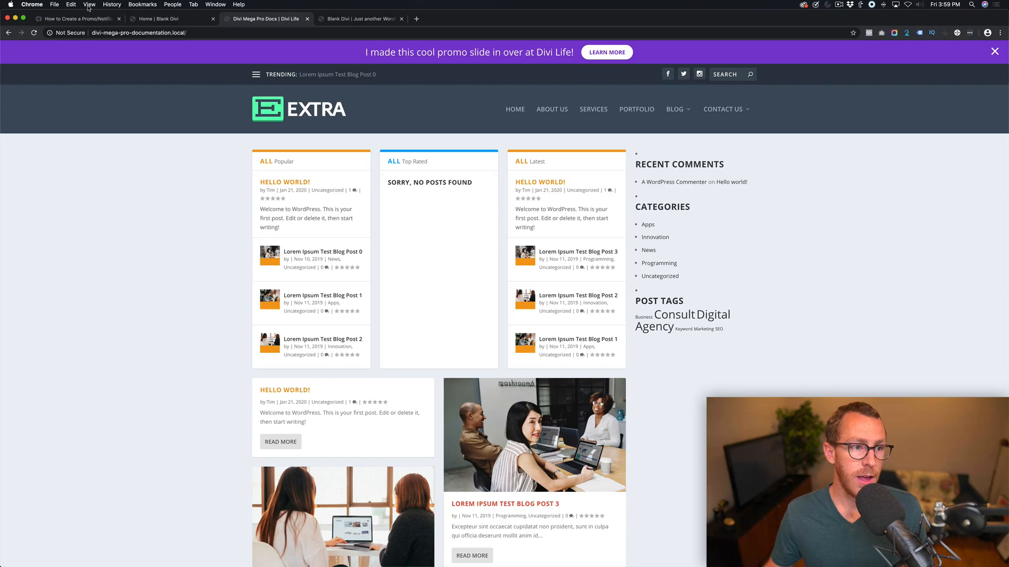
click(77, 18)
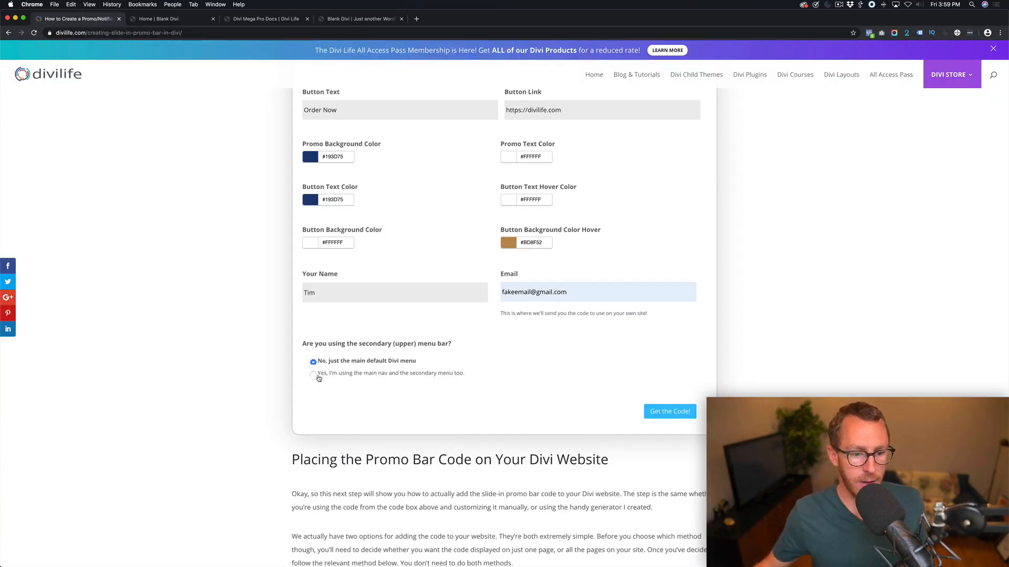
click(314, 374)
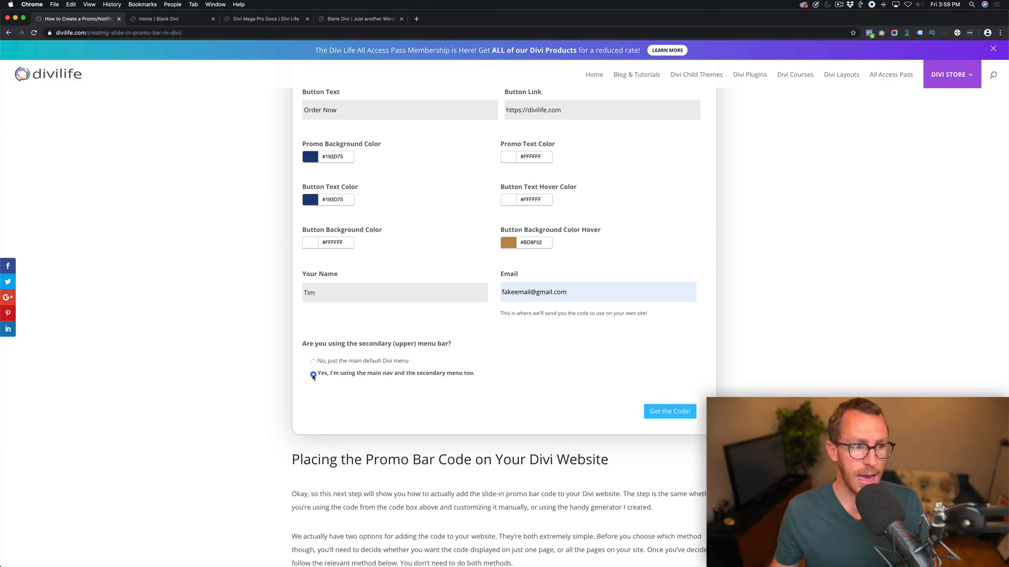
click(313, 361)
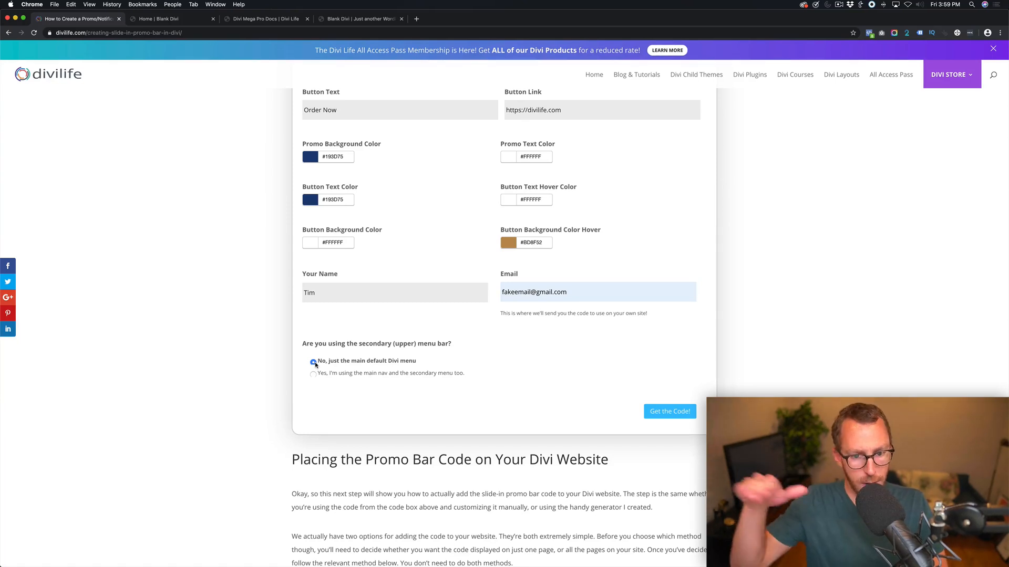
mouse_move(529, 403)
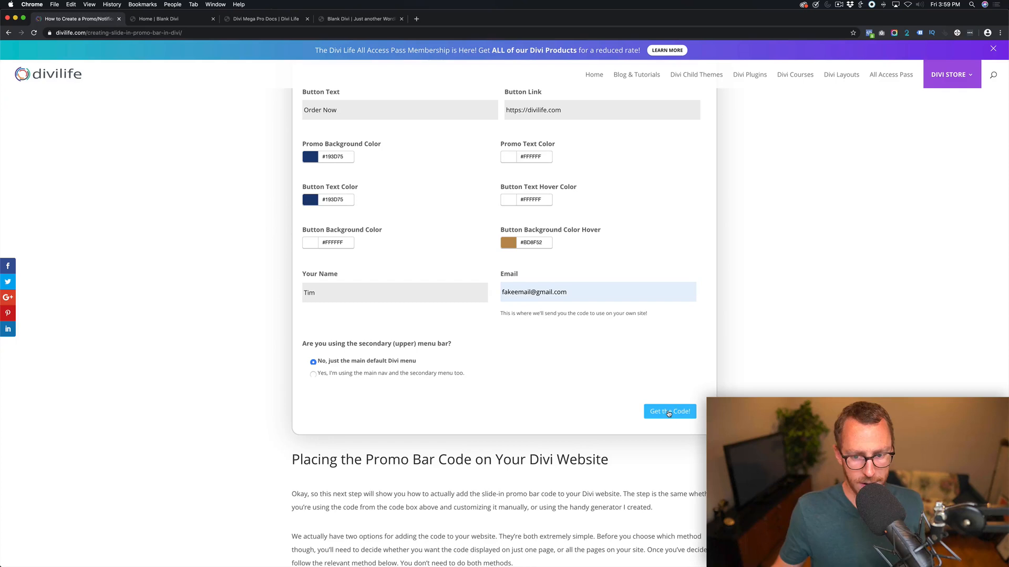
- Generate the customized promo bar code with Get the Code and read the success message
click(669, 411)
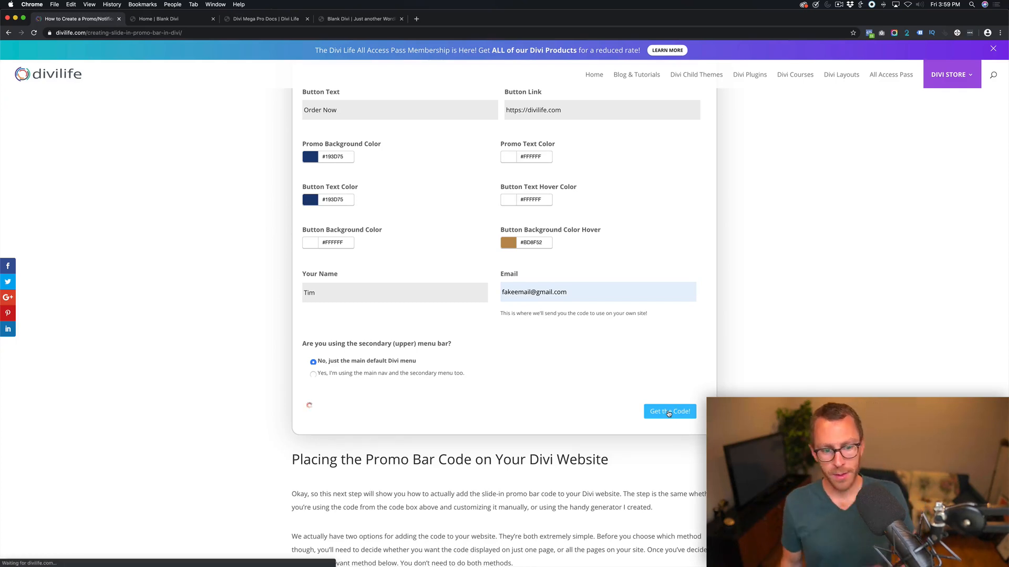
click(669, 410)
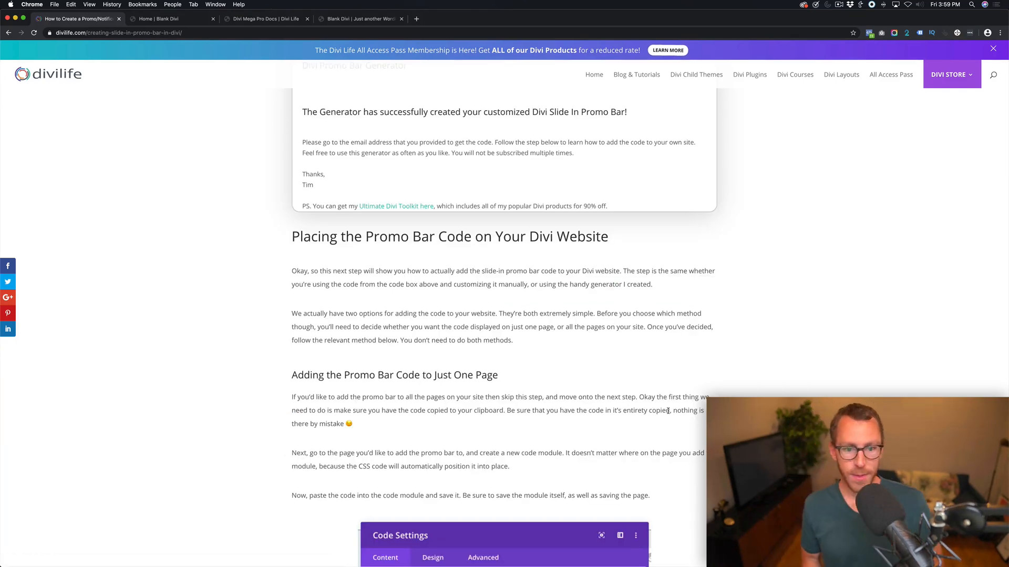
scroll(up, 3)
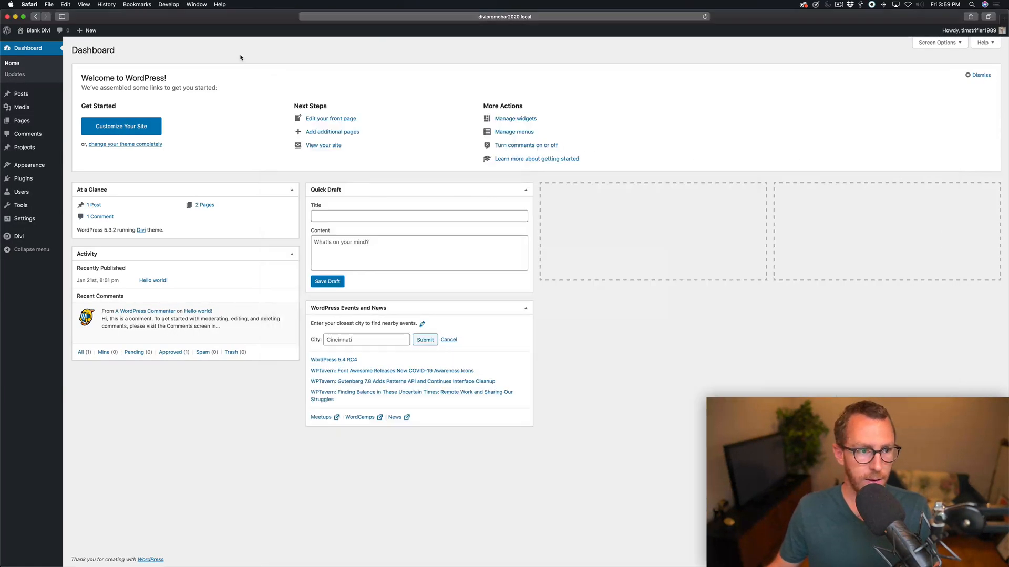
mouse_move(290, 44)
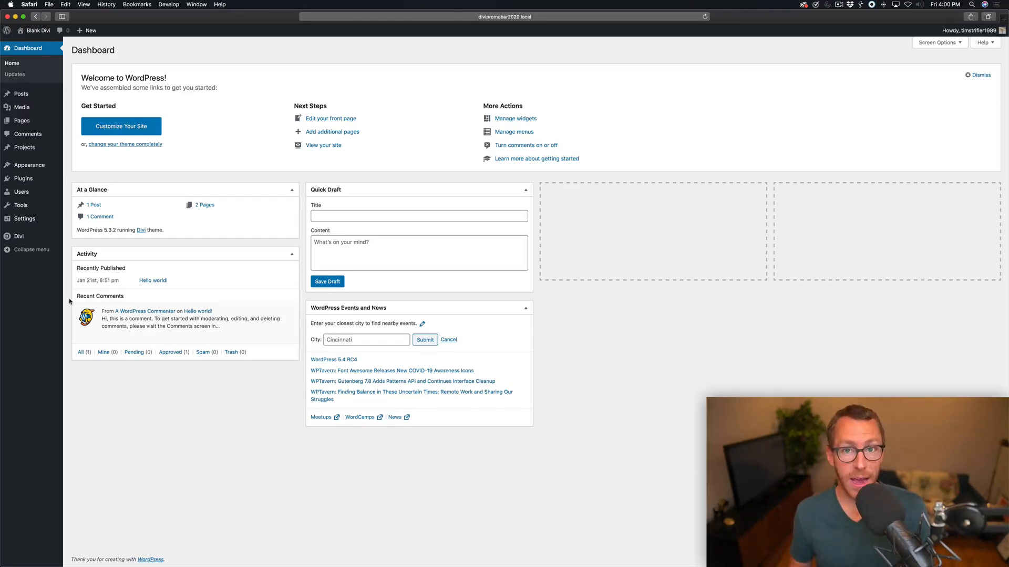
- Go to Divi Theme Options > Integration and scroll to the body code area
click(17, 236)
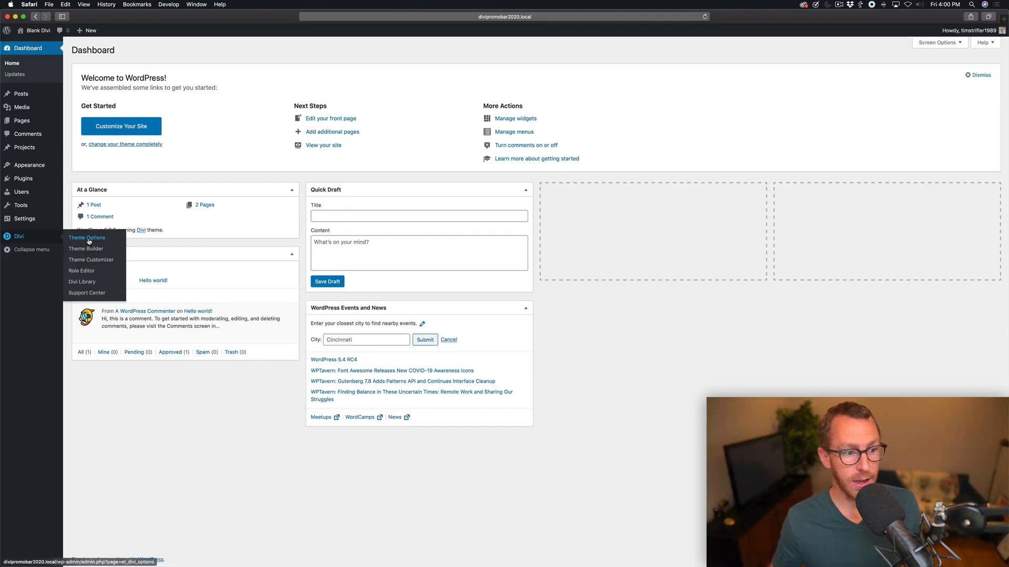
click(88, 237)
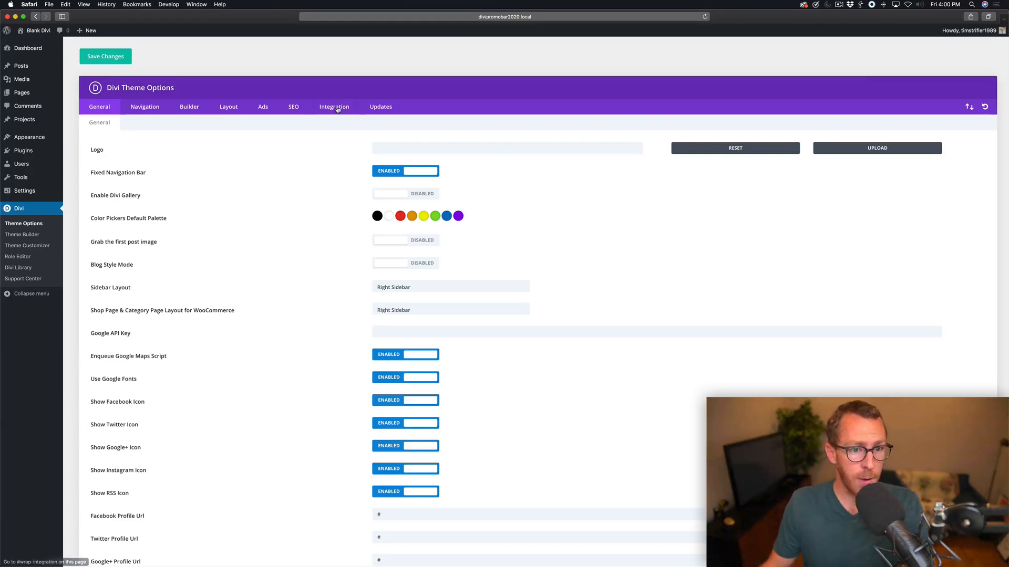
click(334, 106)
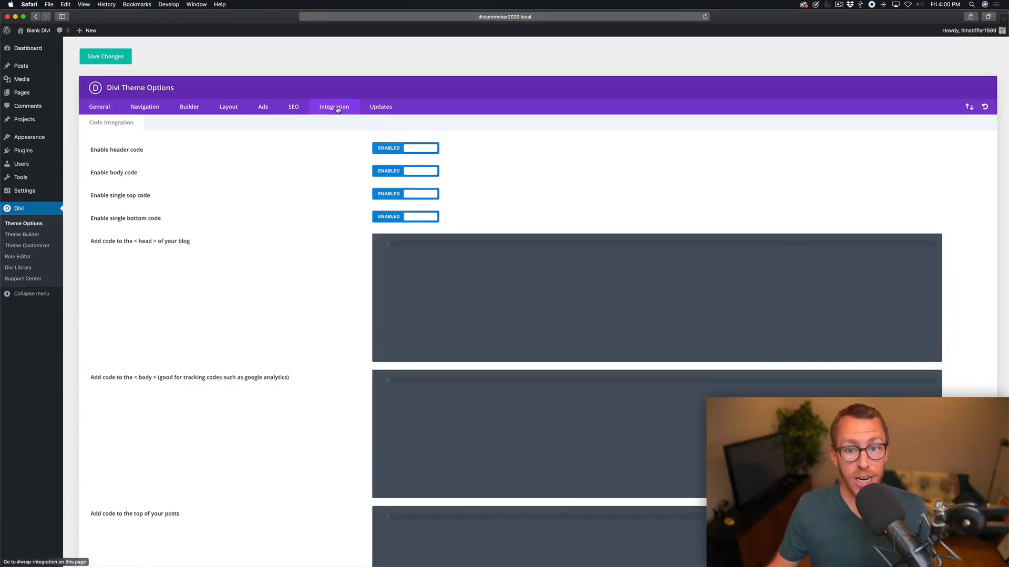
scroll(down, 3)
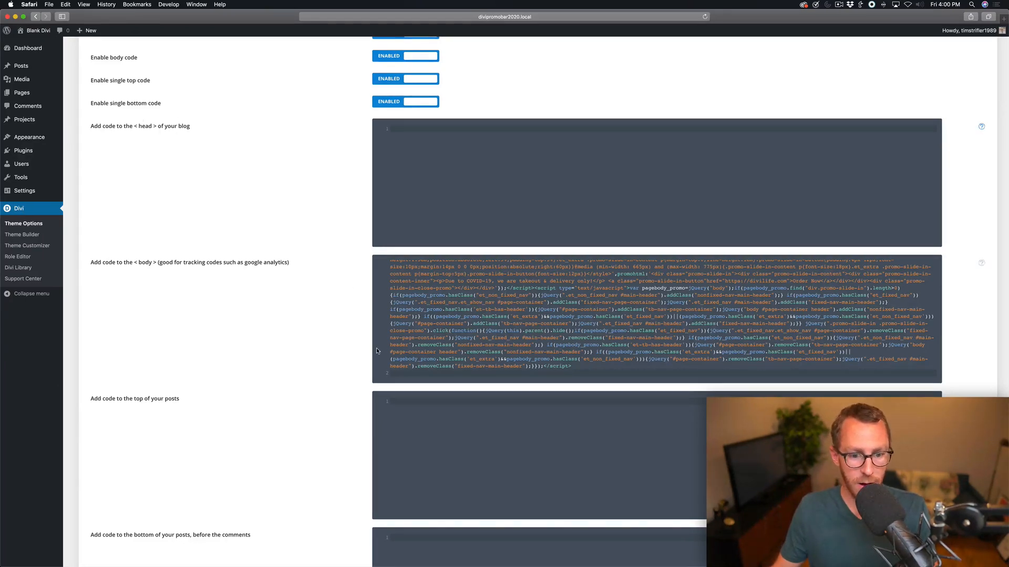
scroll(down, 3)
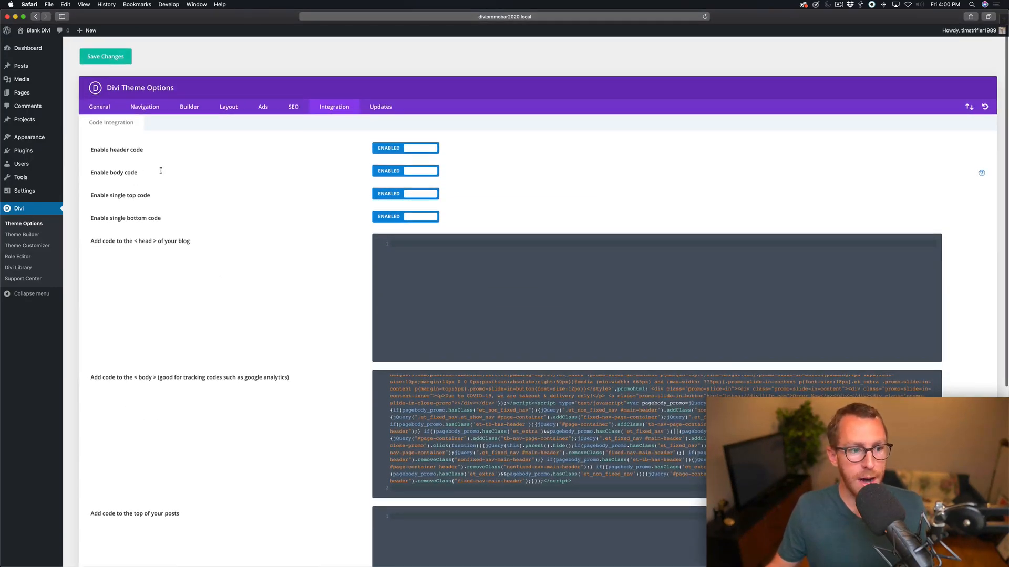
- Enable 'Add code to the <body>' with the promo bar code and save the theme options
click(406, 170)
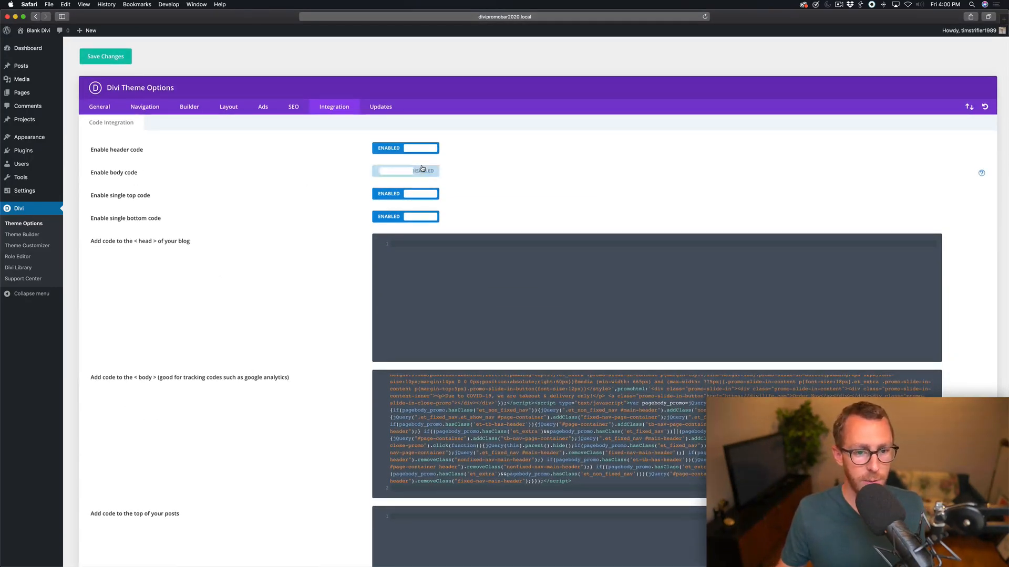
click(406, 170)
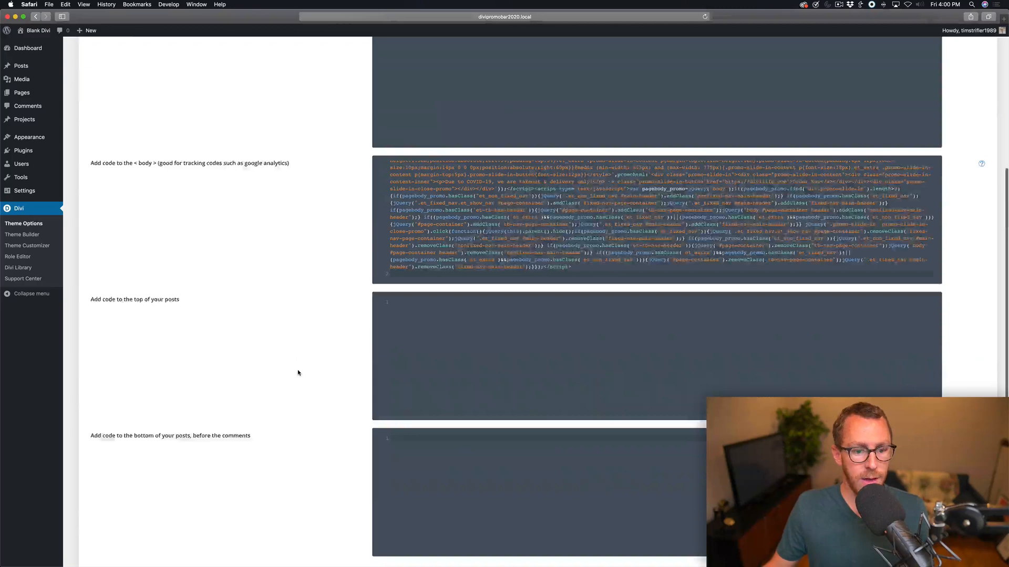
click(105, 534)
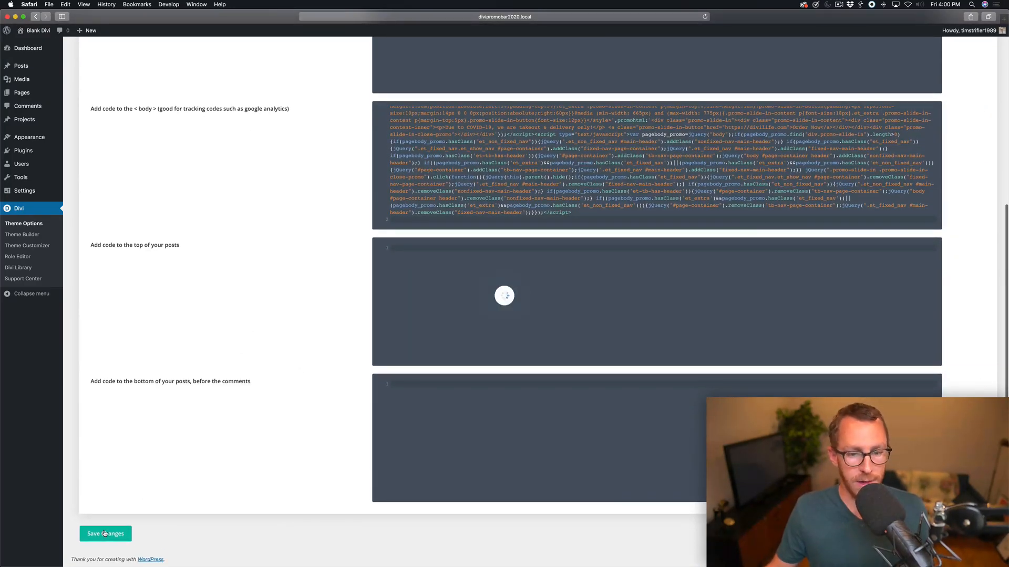
click(105, 534)
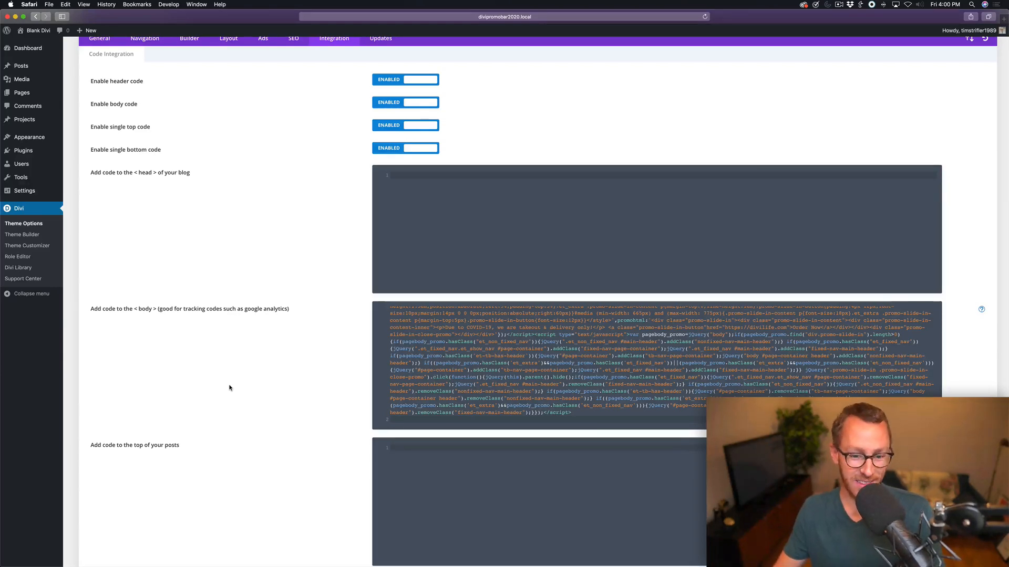
scroll(down, 3)
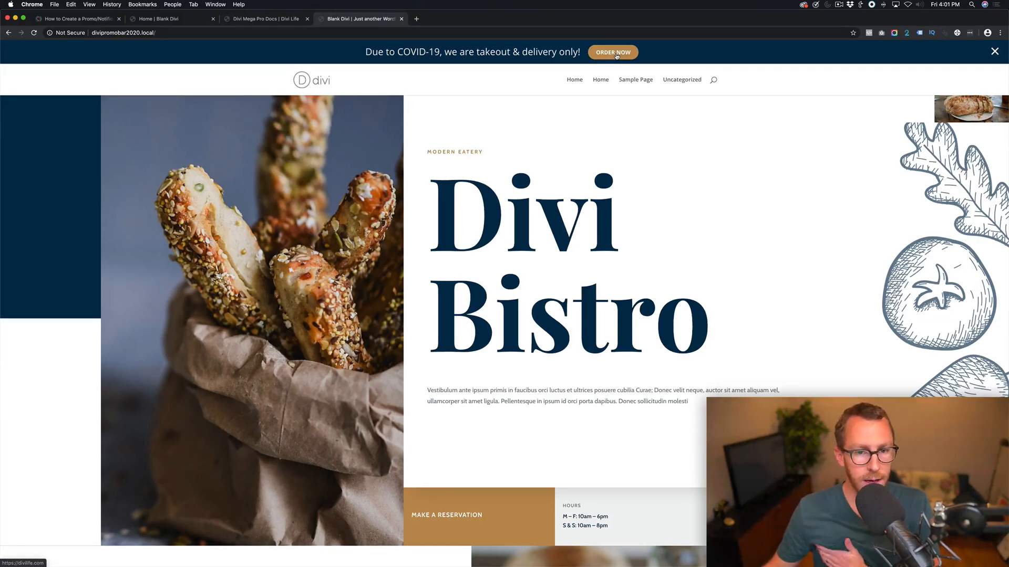
- Reload the Divi Bistro homepage and check the COVID-19 bar at full and mobile widths
scroll(down, 3)
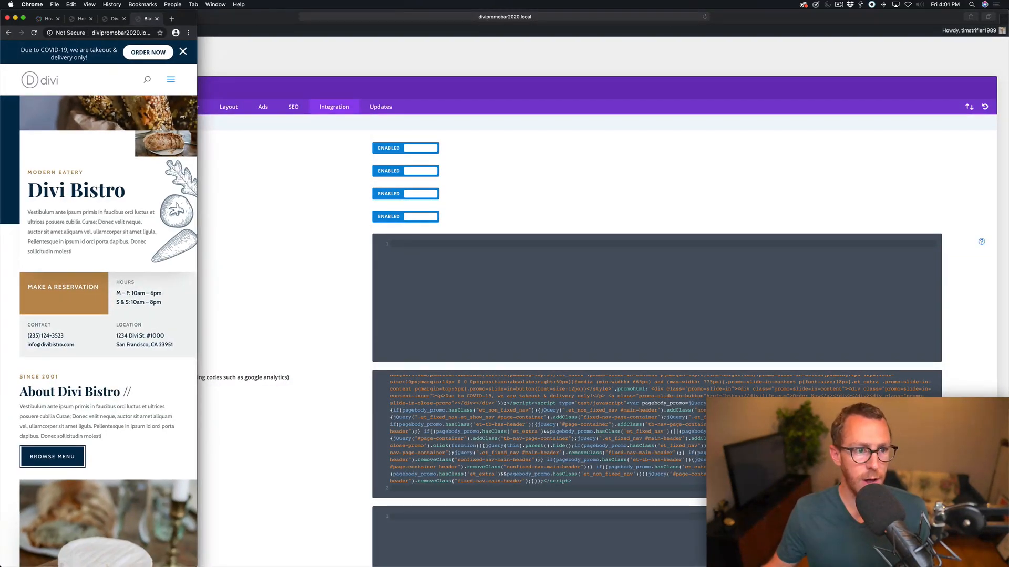
click(360, 19)
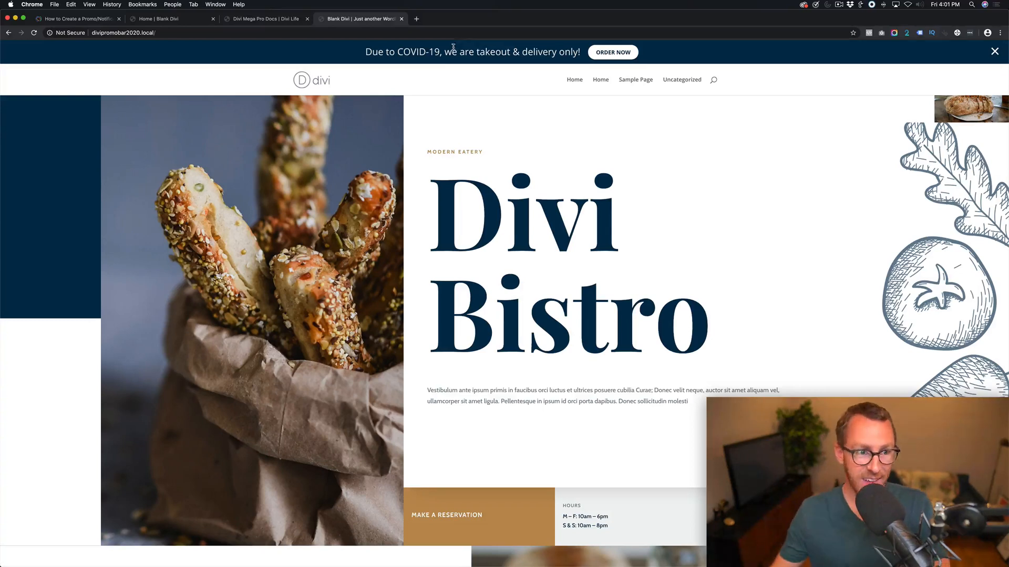
mouse_move(191, 77)
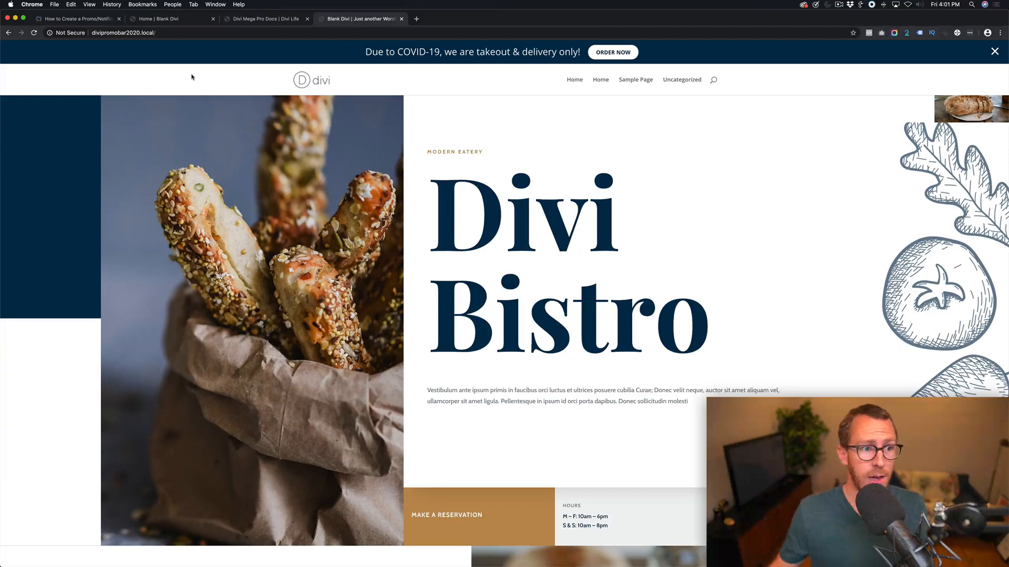
mouse_move(275, 136)
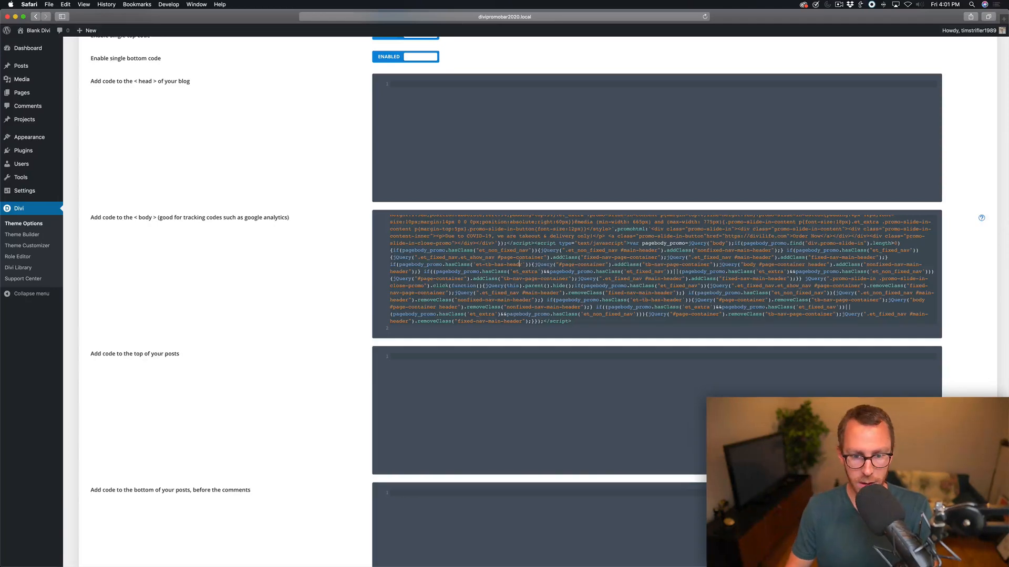
- Clear the body code area, save changes and reload the homepage without the bar
scroll(down, 3)
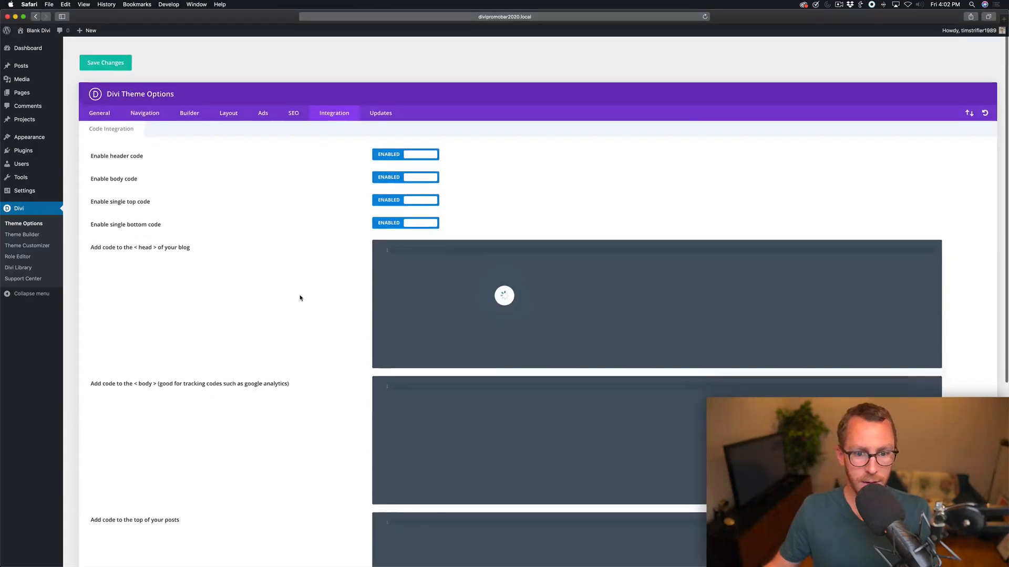
scroll(down, 3)
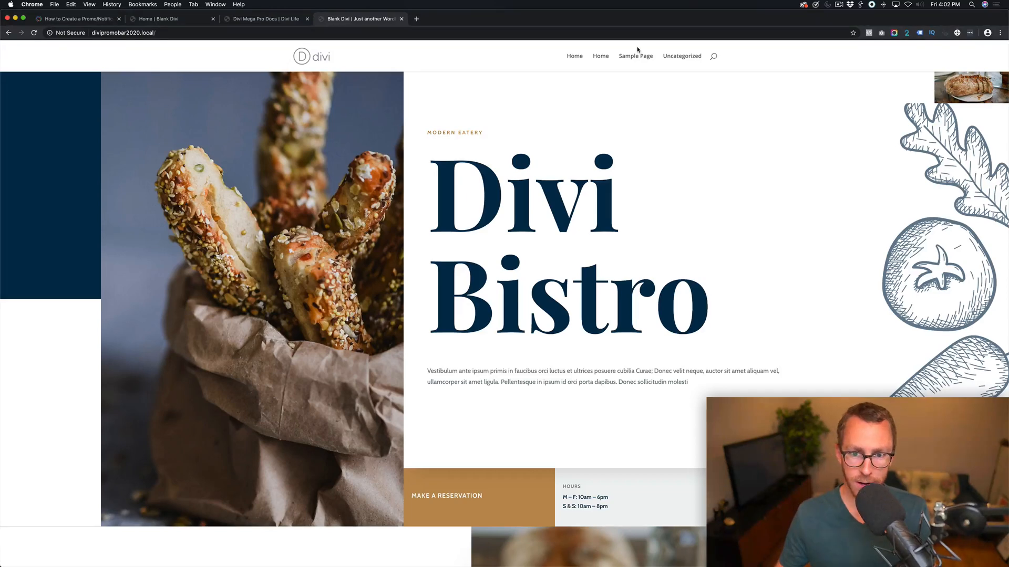
click(635, 56)
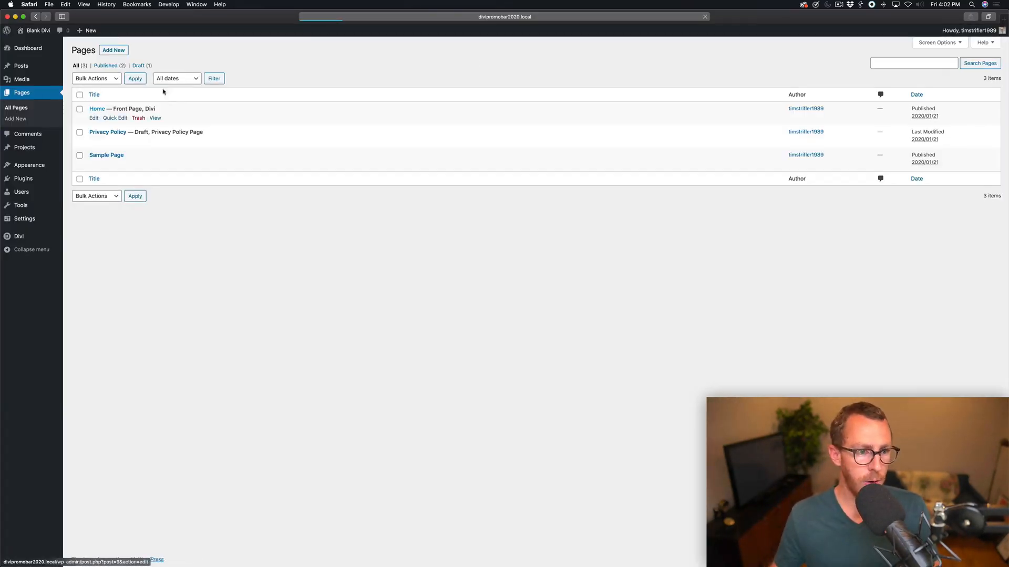
- Insert a Code module on the Home page below the footer blurbs
click(97, 108)
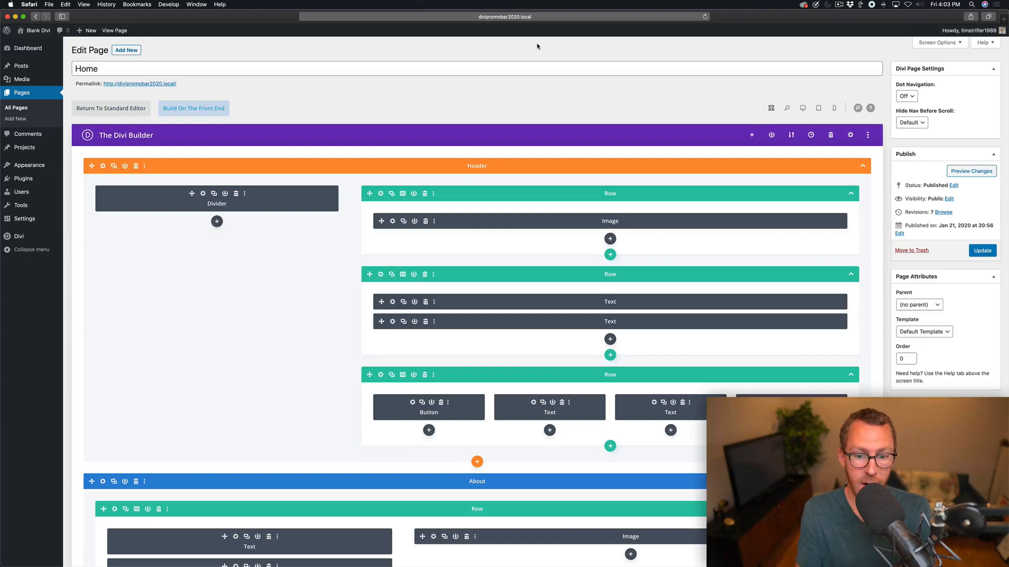
scroll(down, 3)
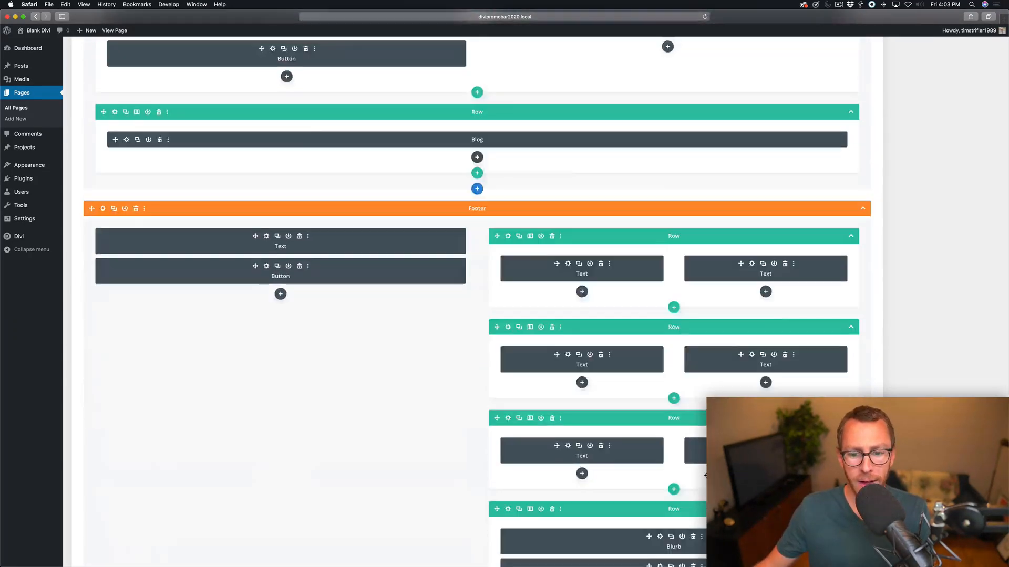
click(673, 288)
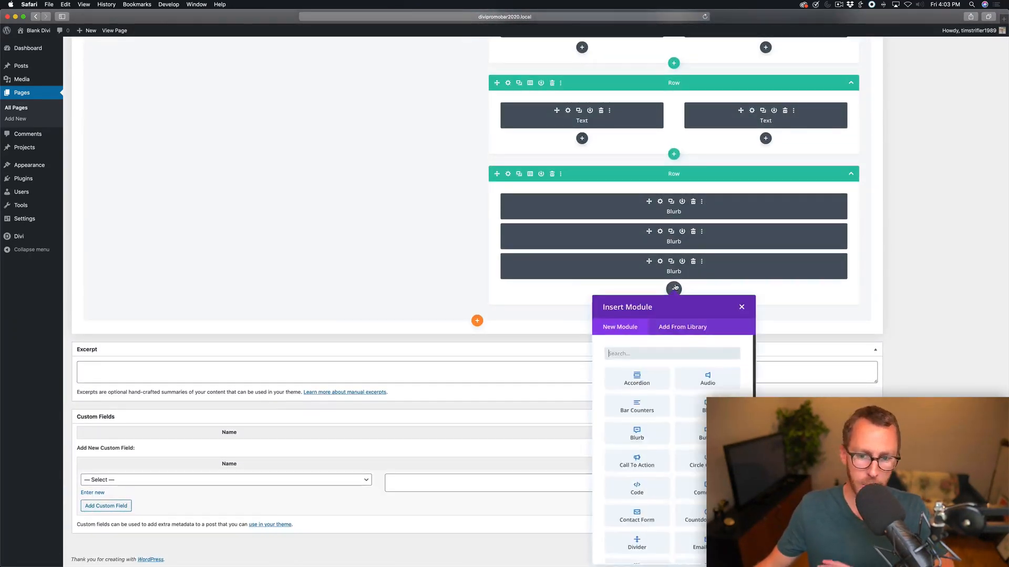
text(code)
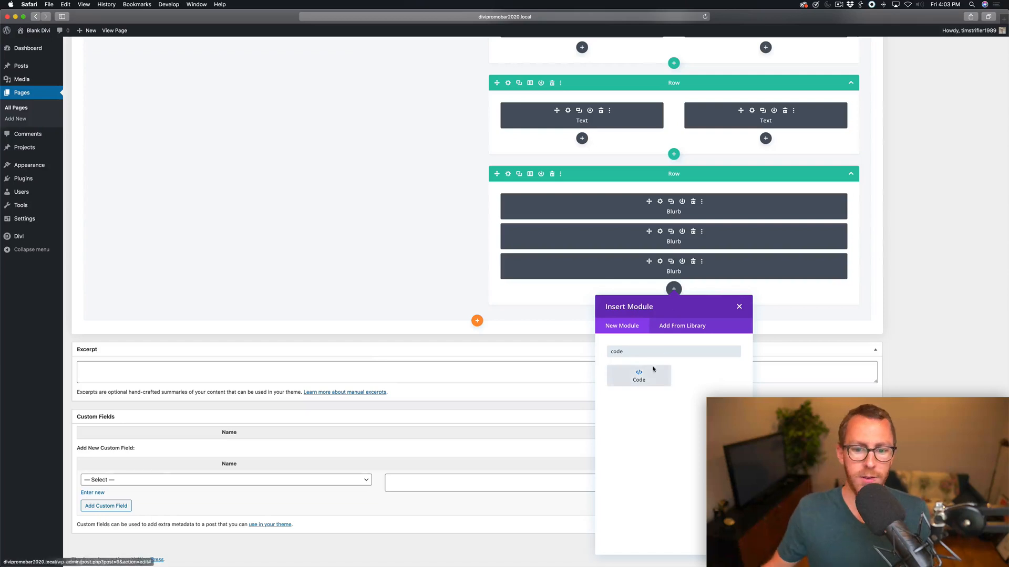
click(638, 375)
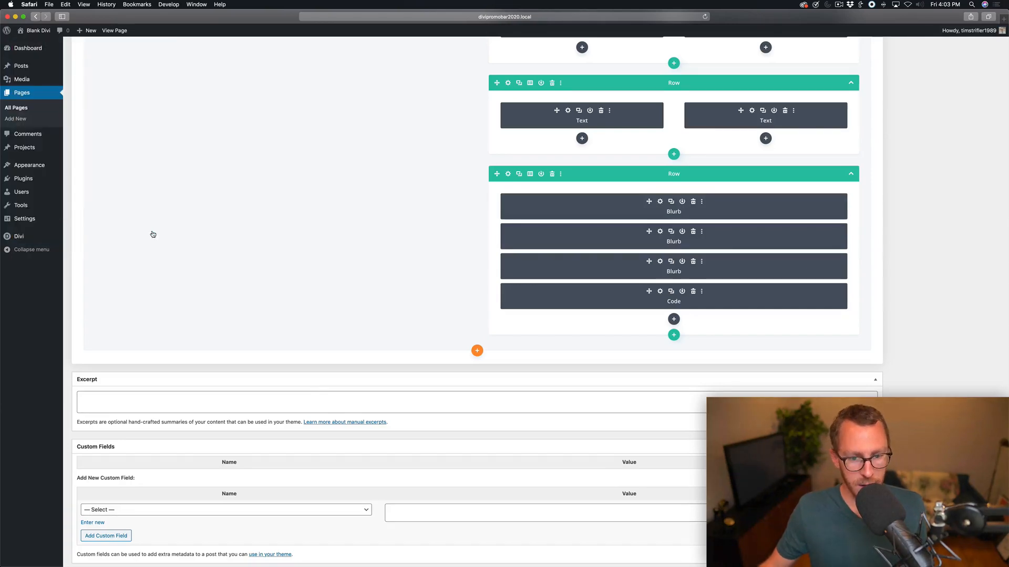
- Update the Home page so the pasted promo bar code is published
scroll(up, 3)
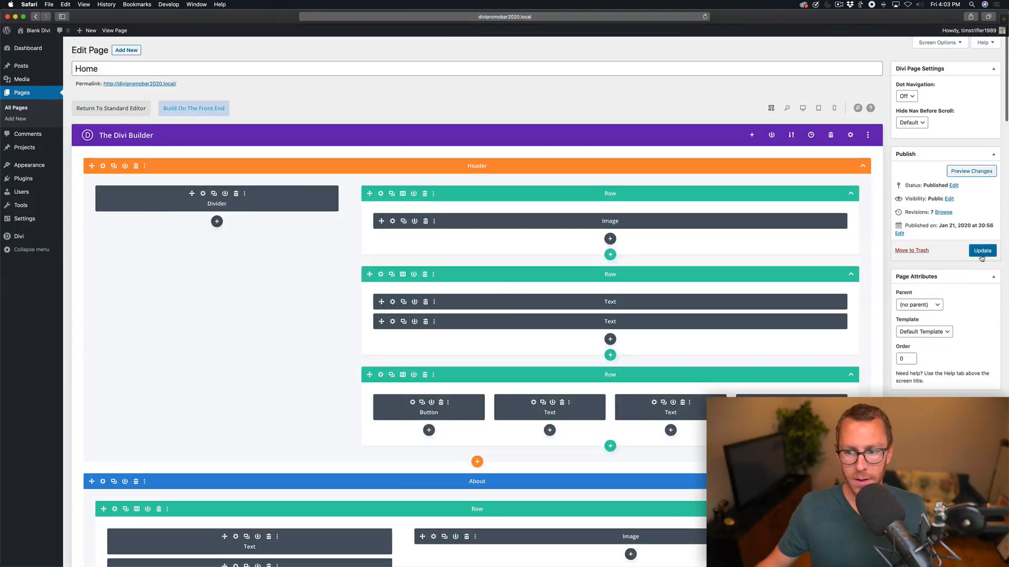
click(981, 250)
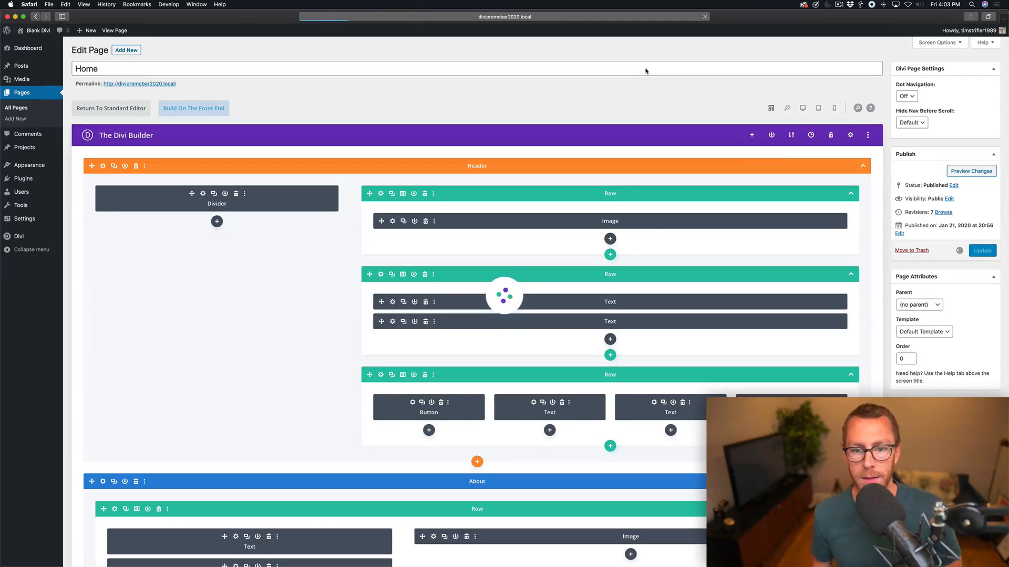
click(981, 250)
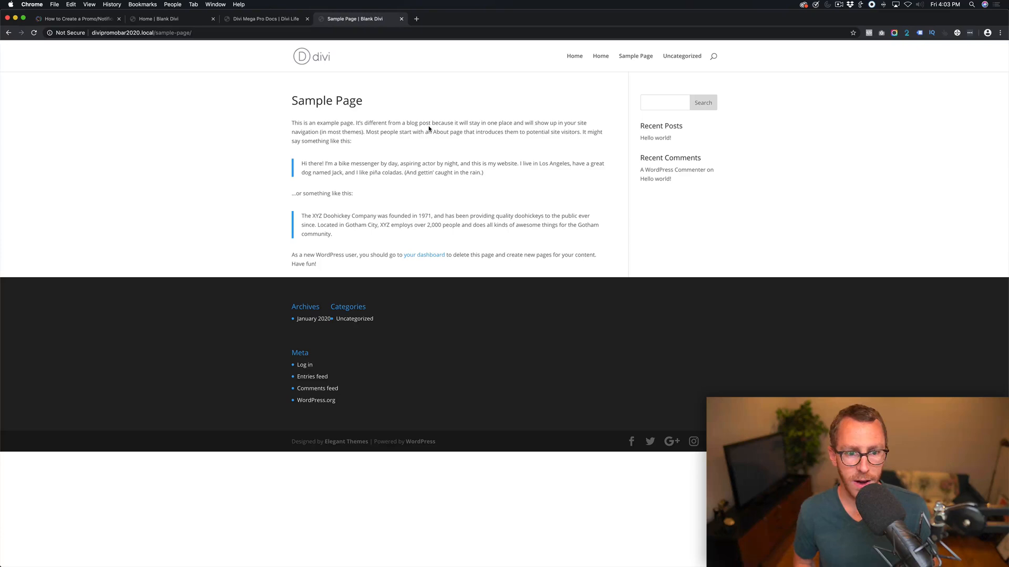
mouse_move(573, 55)
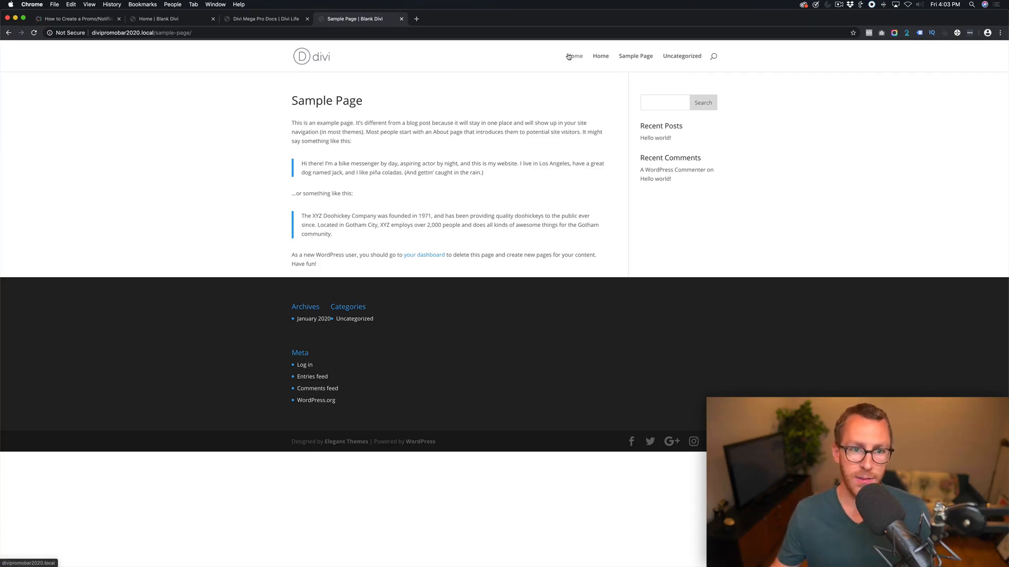
- View the Divi Bistro homepage to confirm the COVID-19 promo bar shows there
click(572, 56)
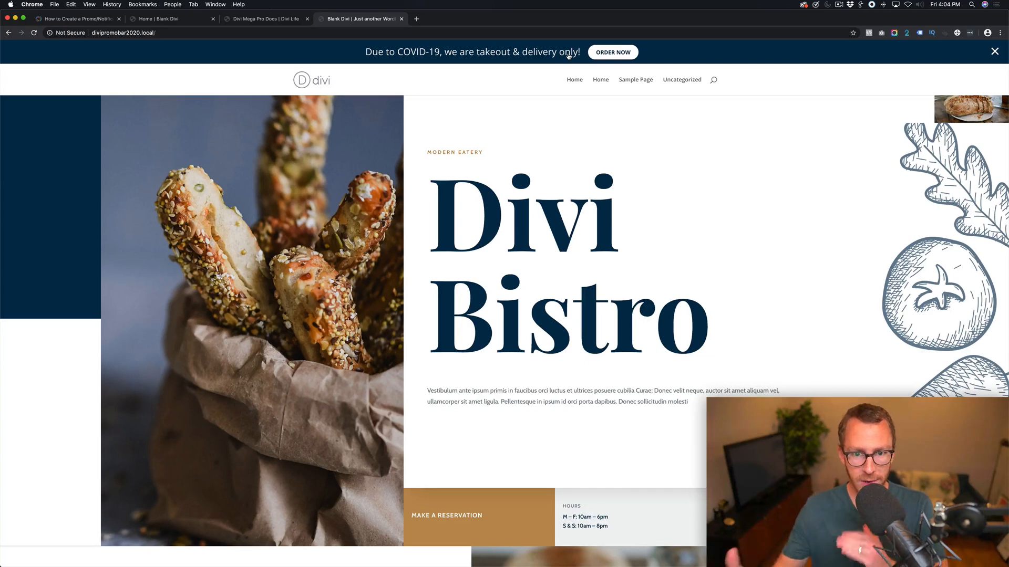
mouse_move(533, 80)
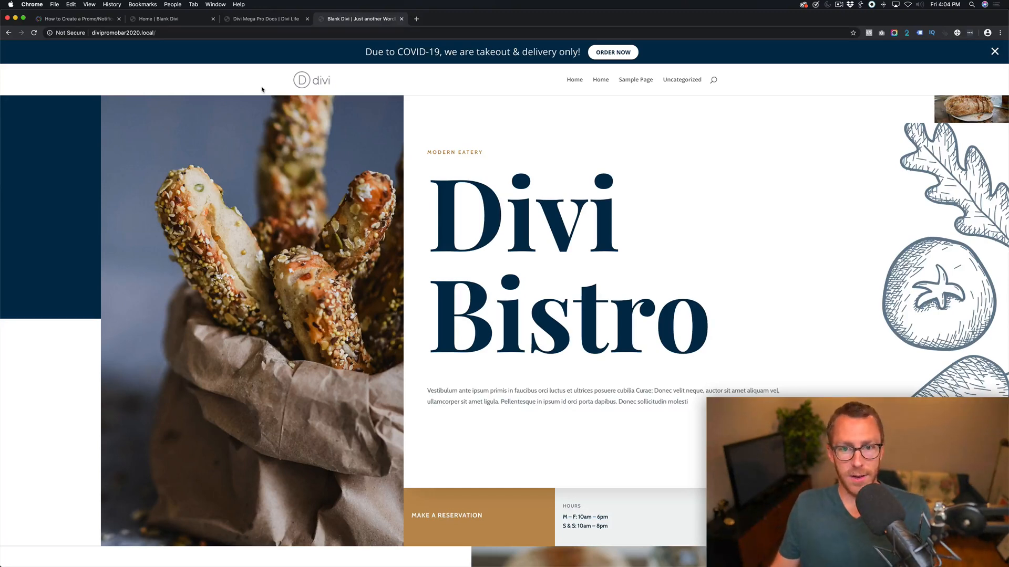
mouse_move(526, 86)
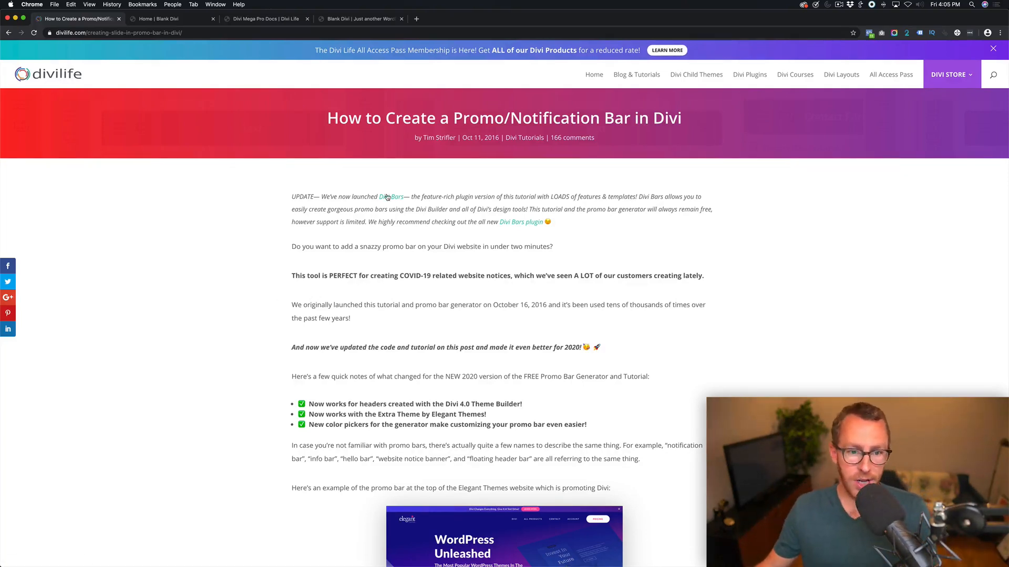
- Visit the Divi Bars plugin page, then return to the promo bar tutorial article
click(171, 18)
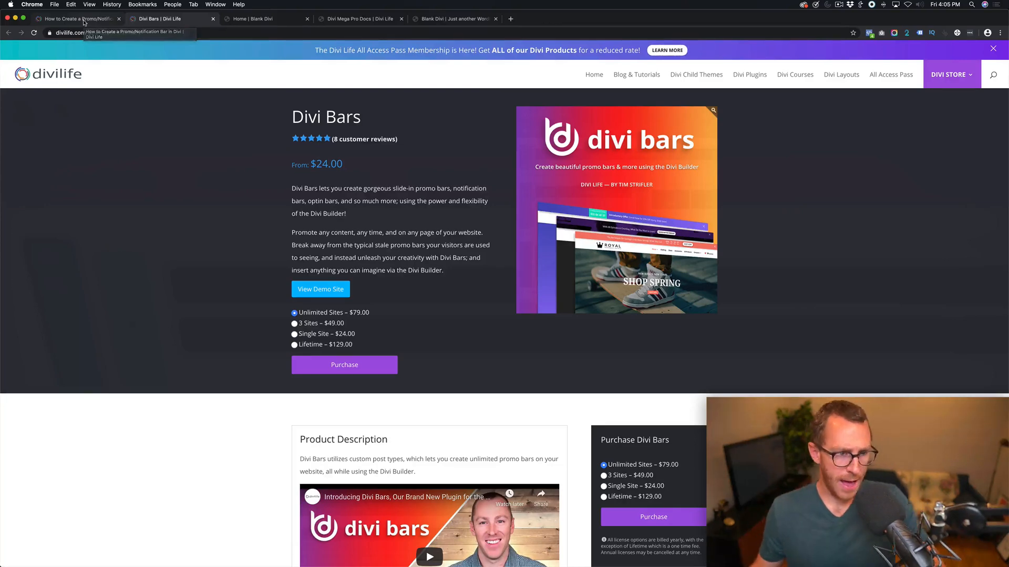
click(76, 19)
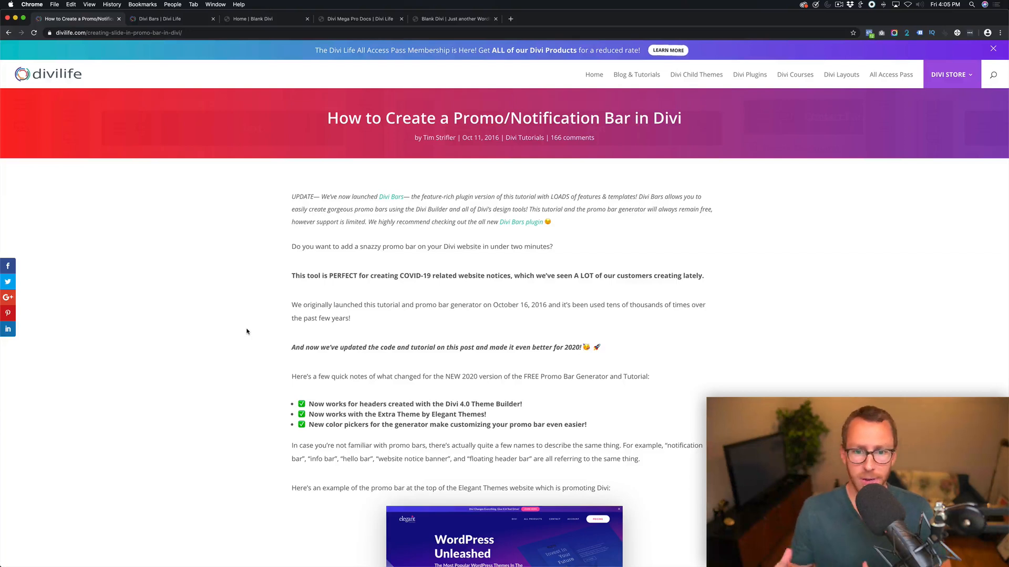
mouse_move(451, 309)
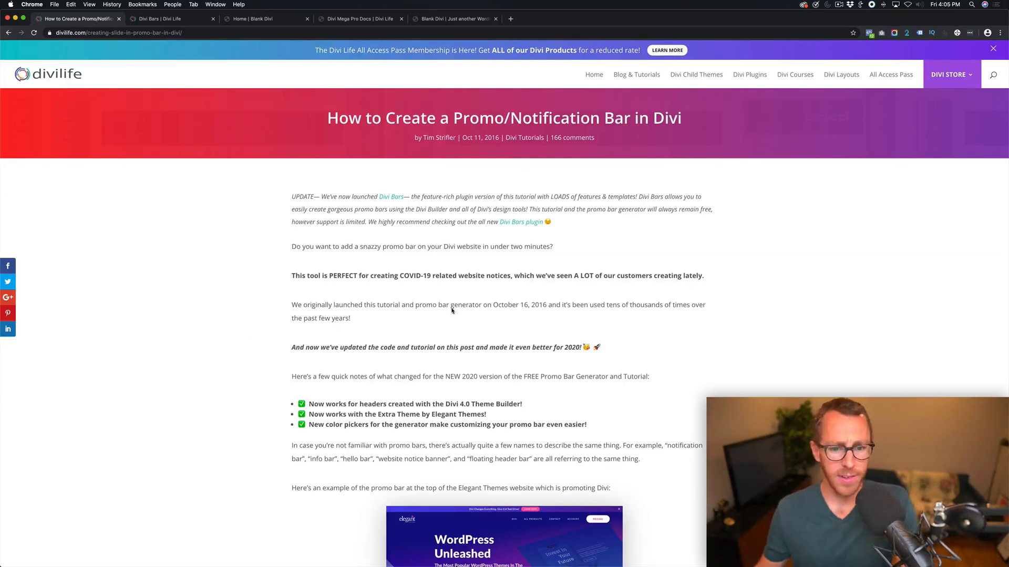
mouse_move(618, 275)
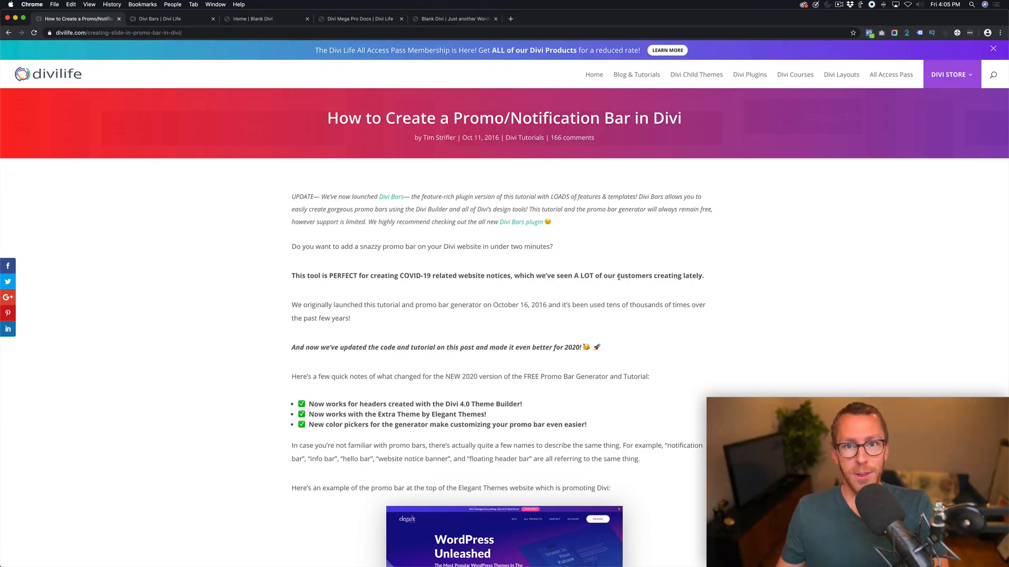